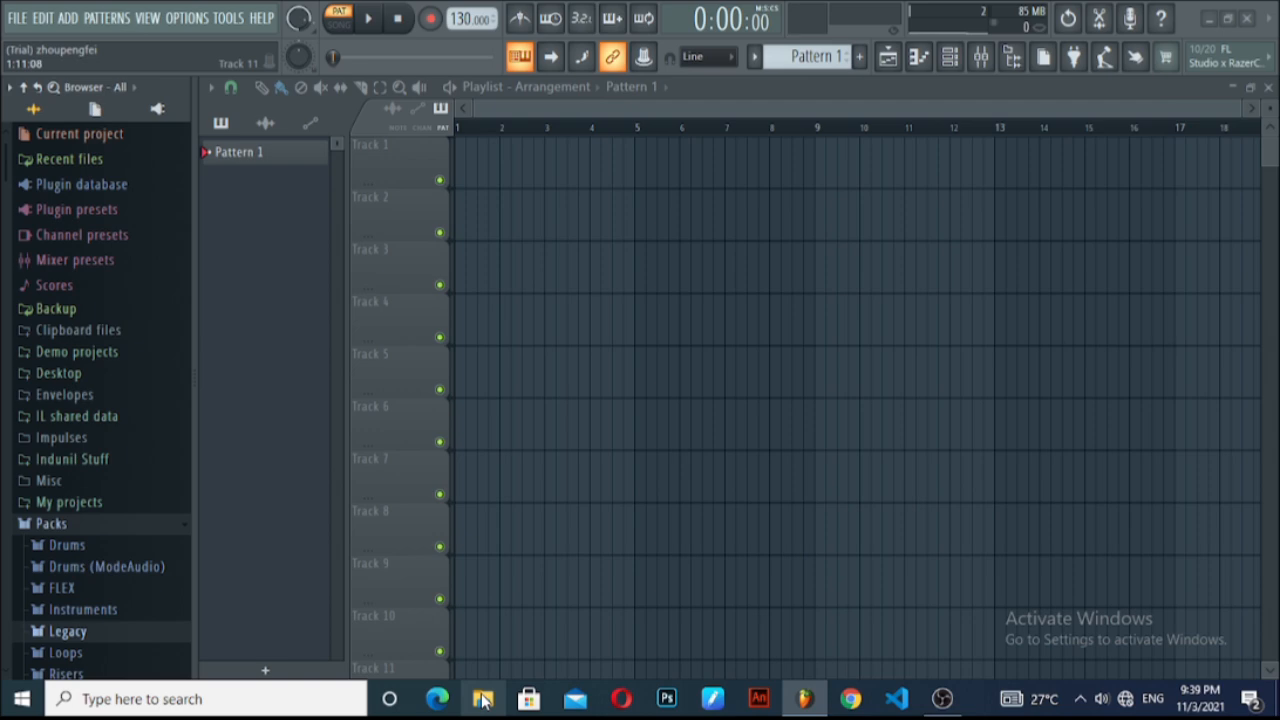
Place the whitty chromatics audio clip at bar 1 of Track 1 in the playlist.
click(484, 698)
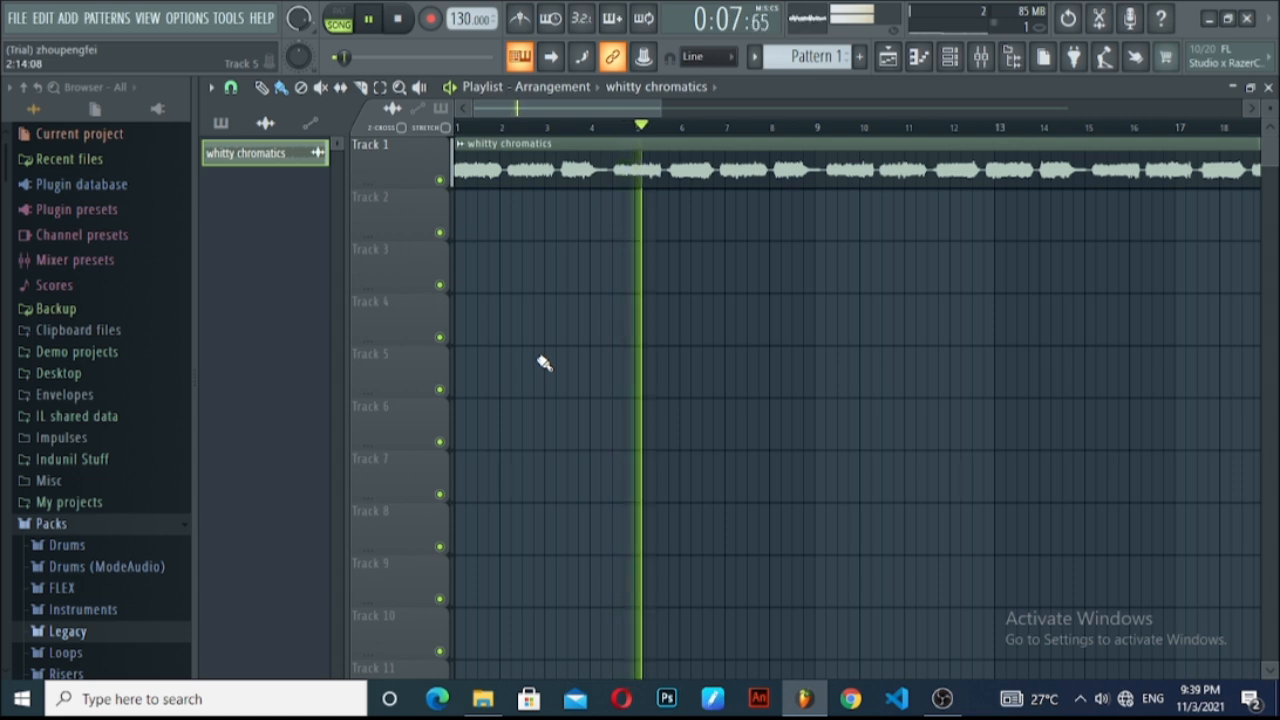
Browse to VS Ace > assets > songs > frostbite and add its Voices.ogg after whitty chromatics.
click(400, 18)
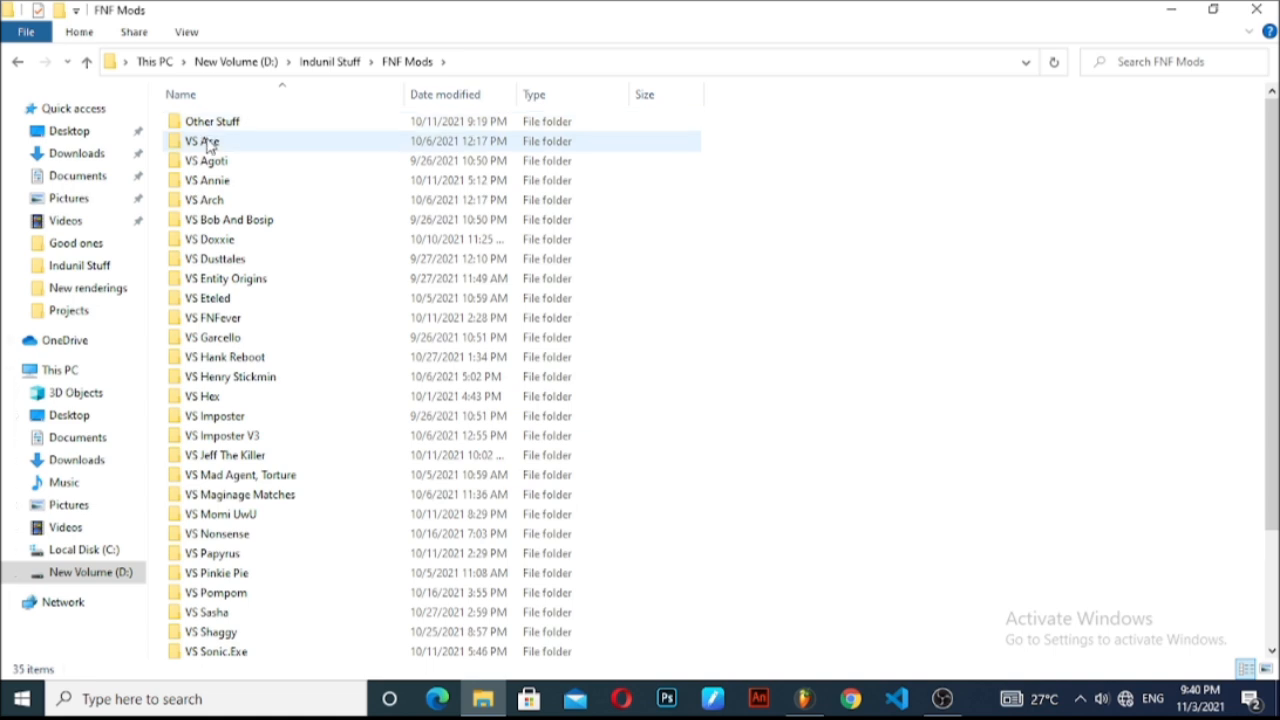
double_click(204, 140)
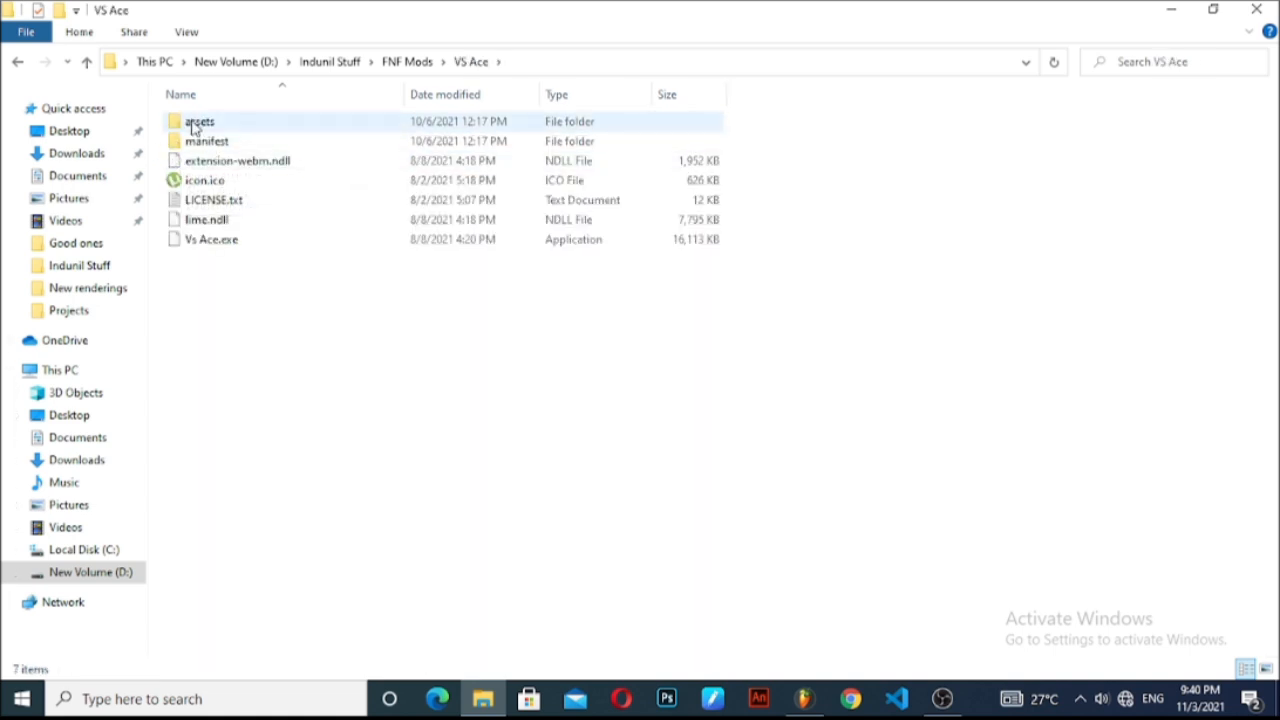
double_click(200, 122)
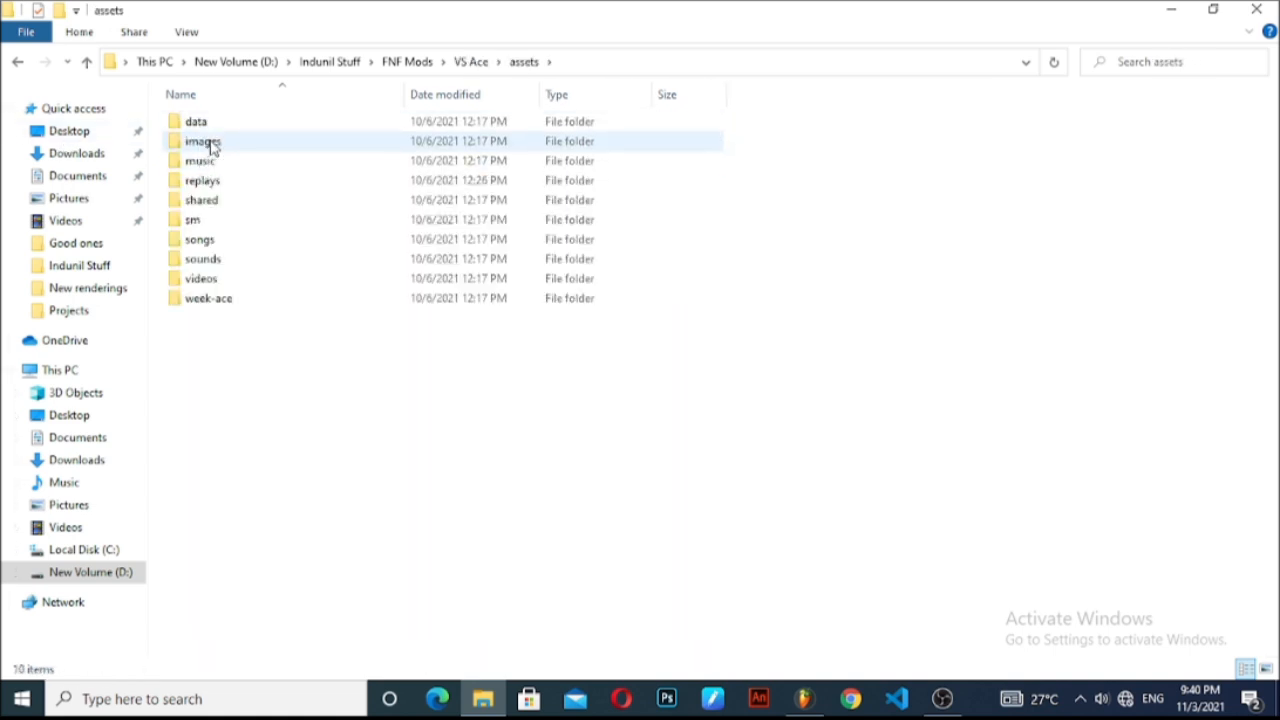
double_click(208, 298)
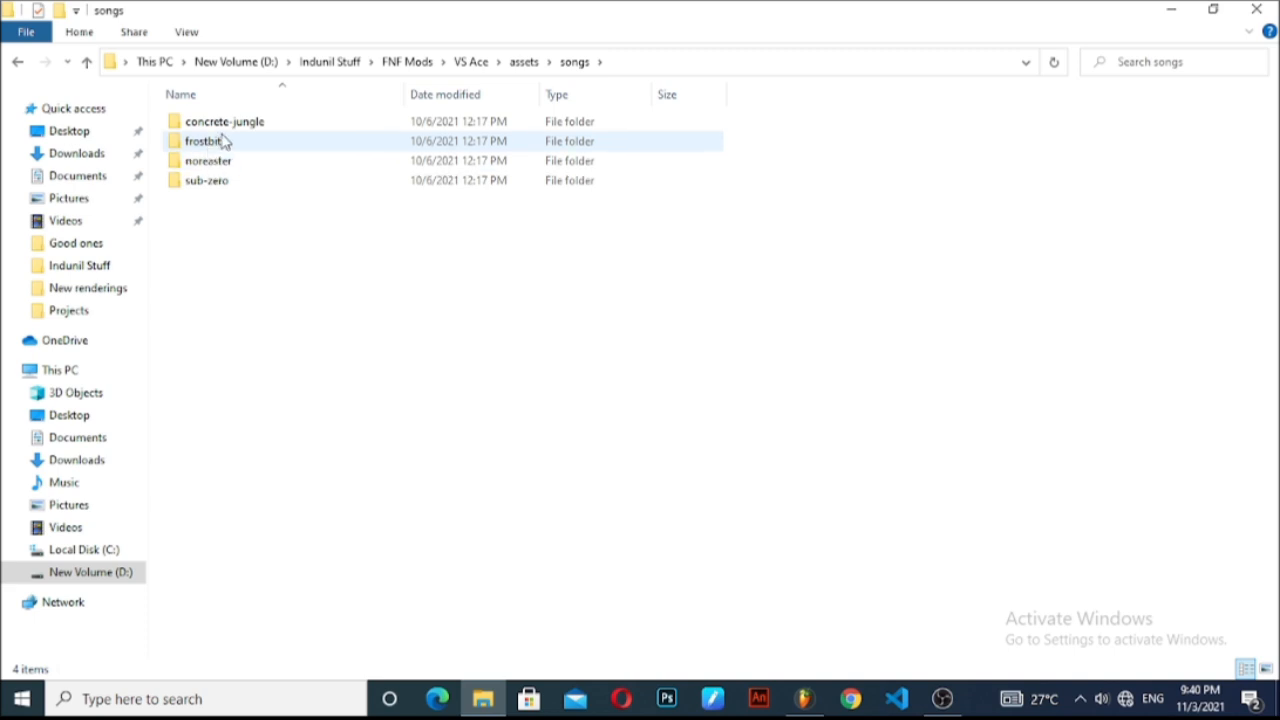
double_click(204, 140)
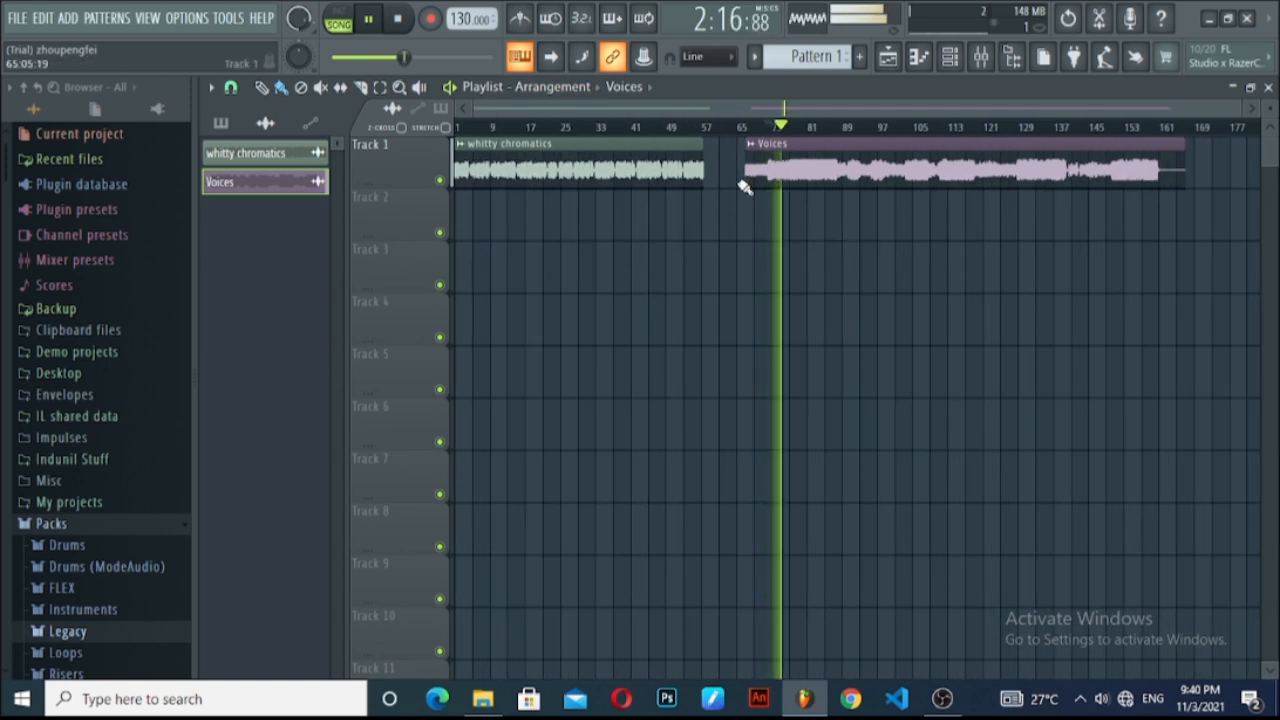
Go back to the songs folder, into monster, and bring its Voices file onto Track 3 as Voices #2.
click(484, 698)
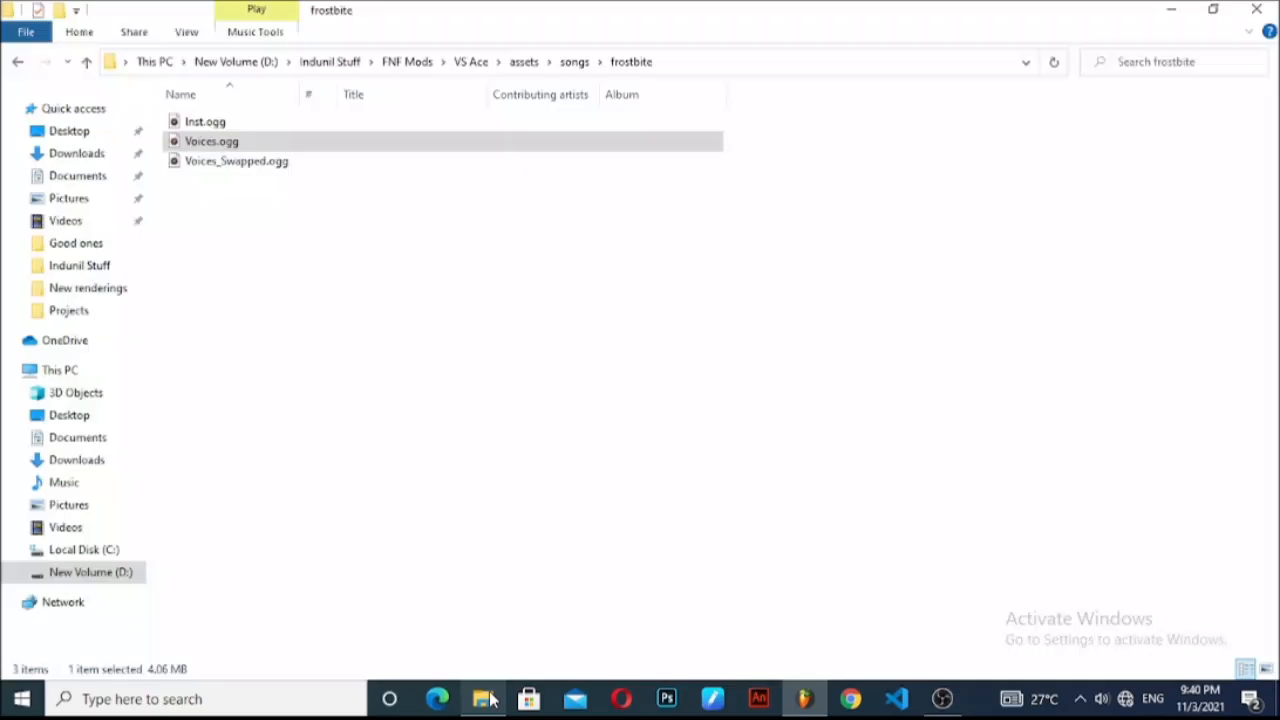
click(16, 60)
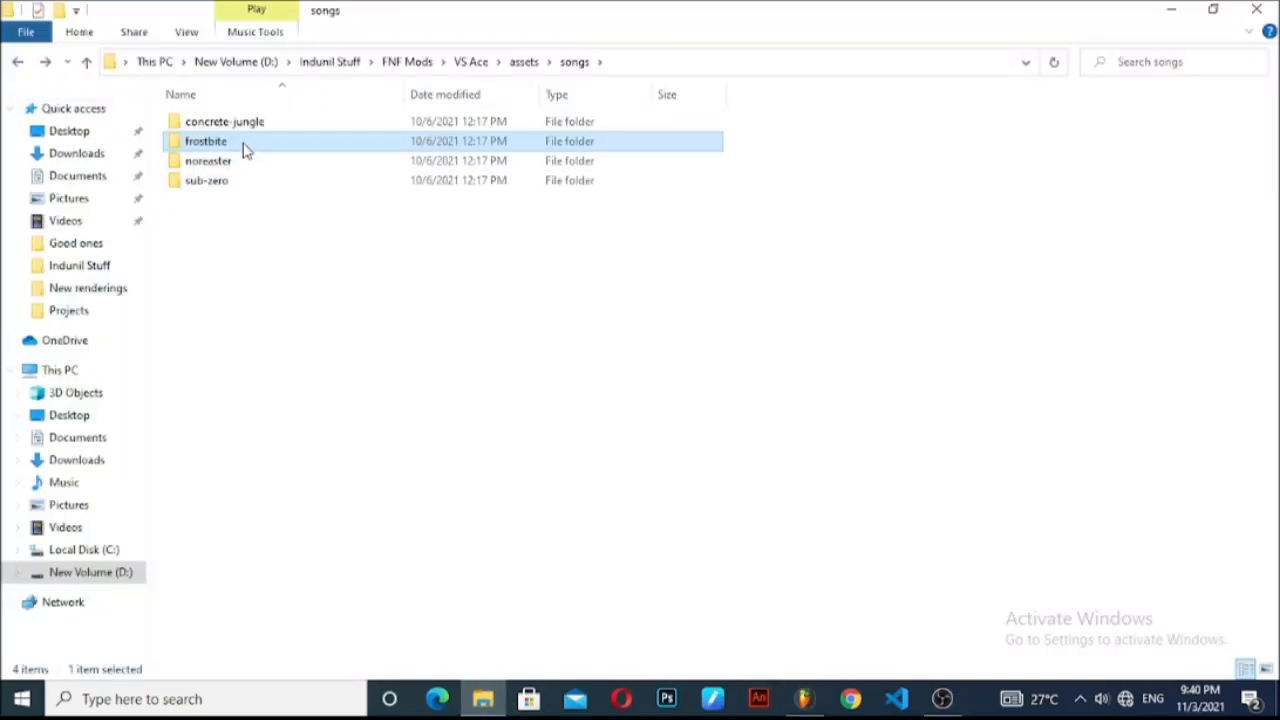
click(208, 160)
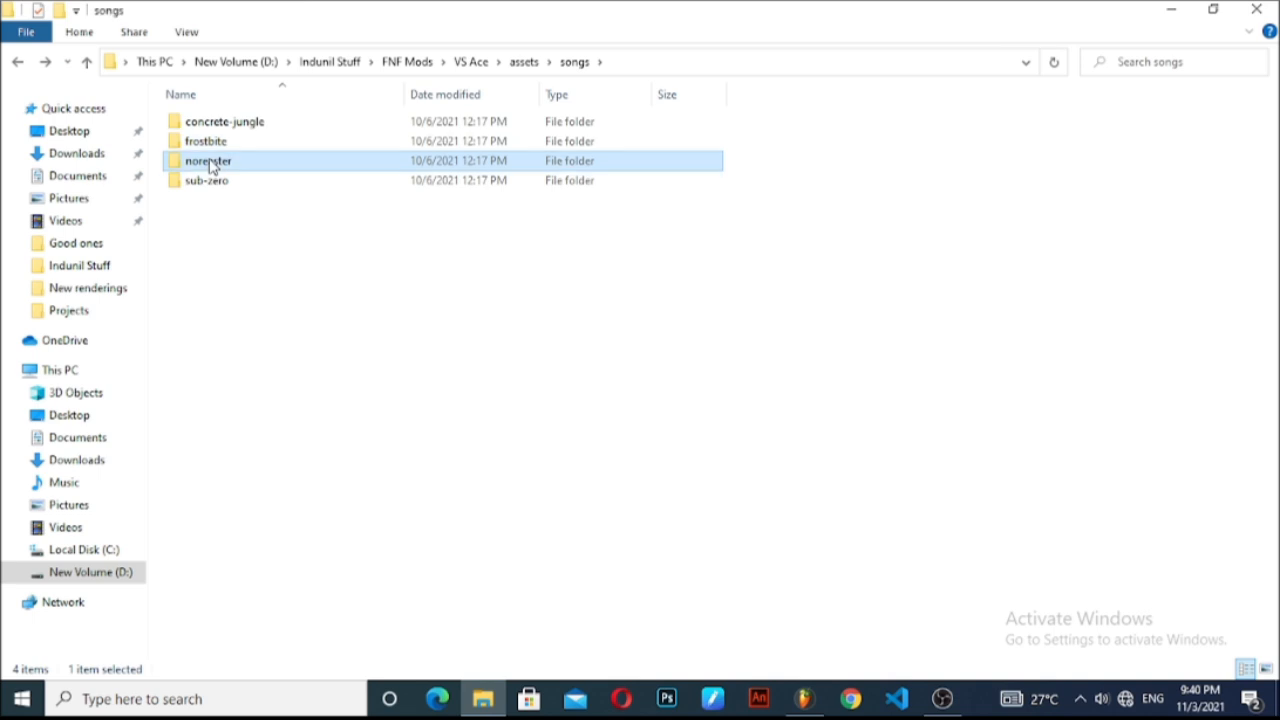
double_click(208, 160)
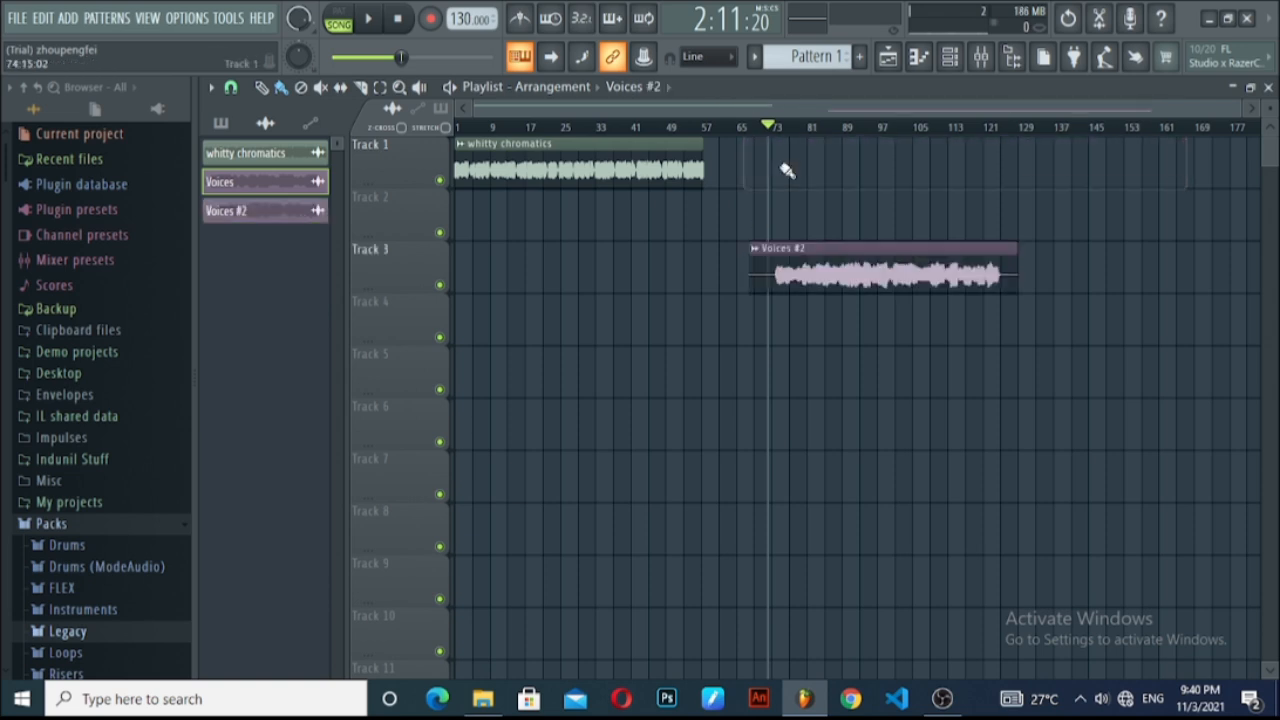
Slice the Voices #2 clip into several short chromatic vocal clips.
click(368, 18)
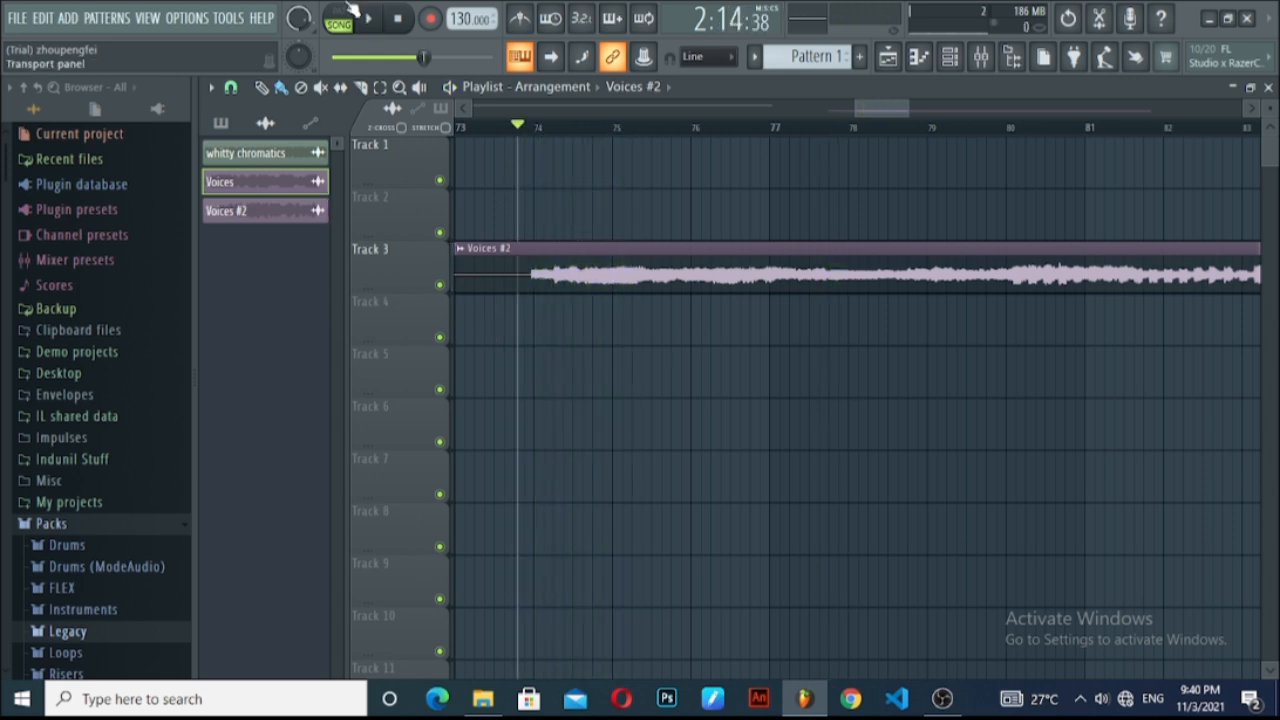
click(360, 88)
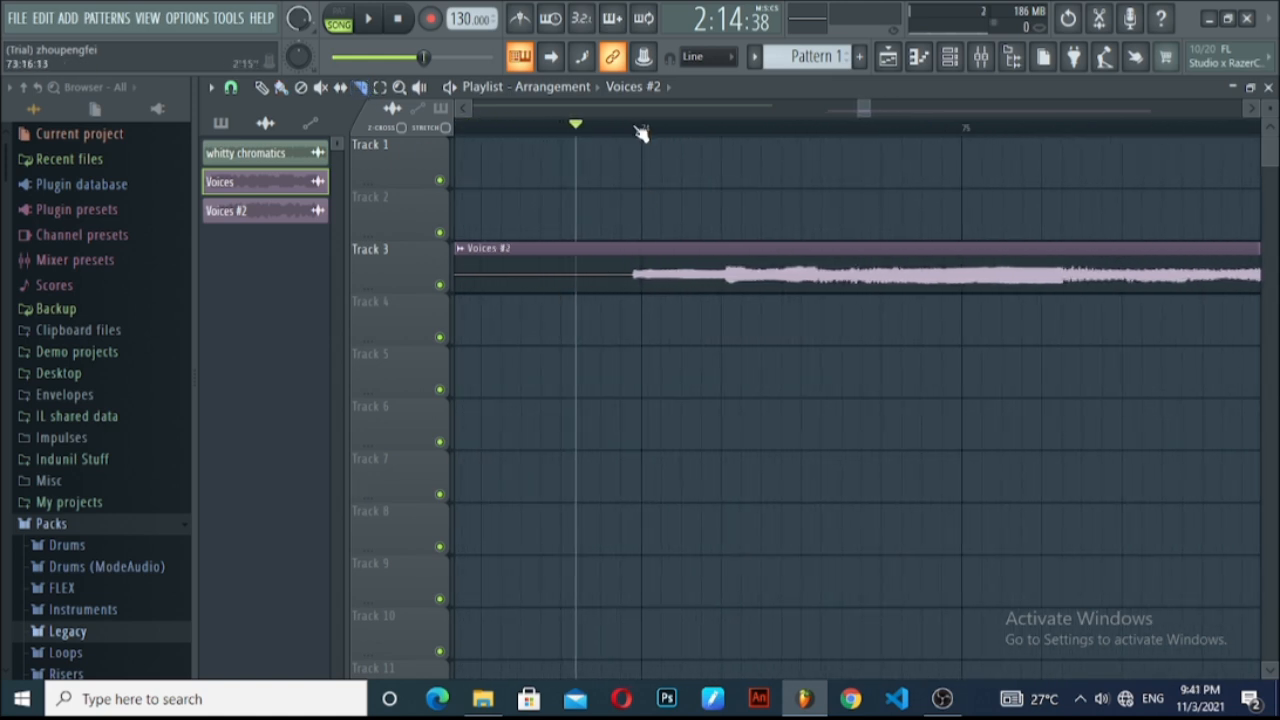
click(368, 18)
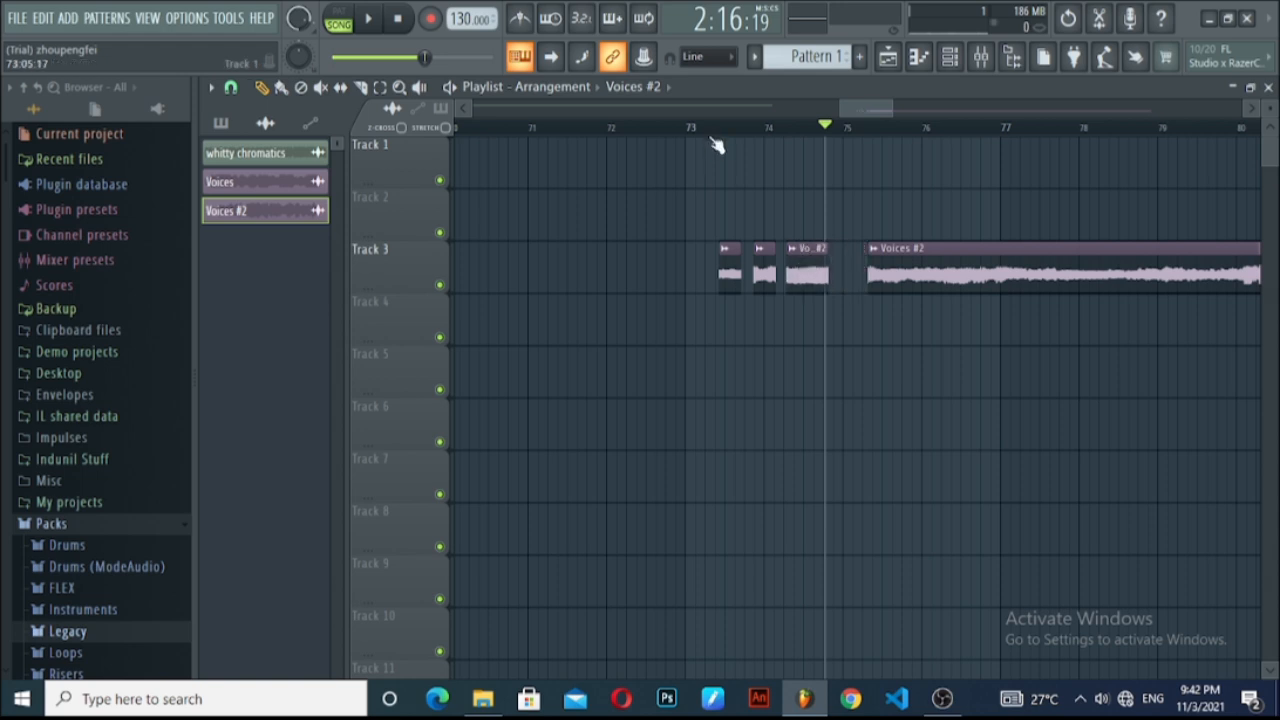
click(368, 18)
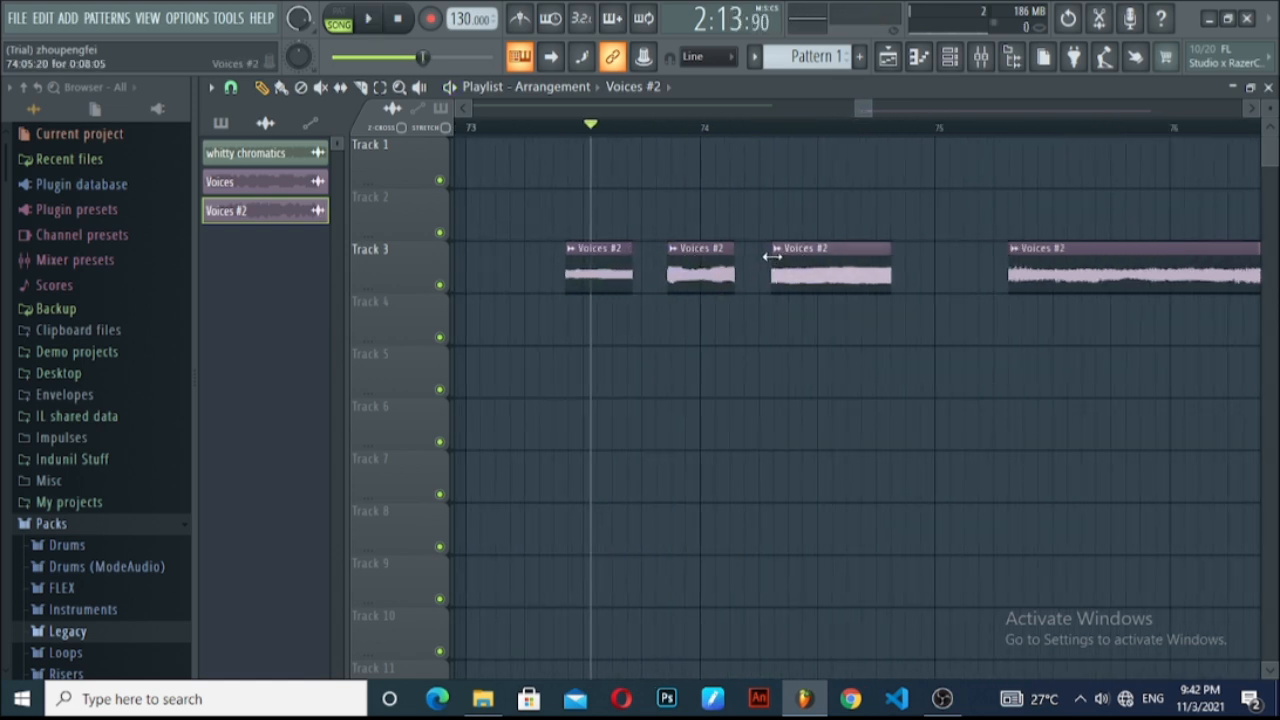
click(368, 18)
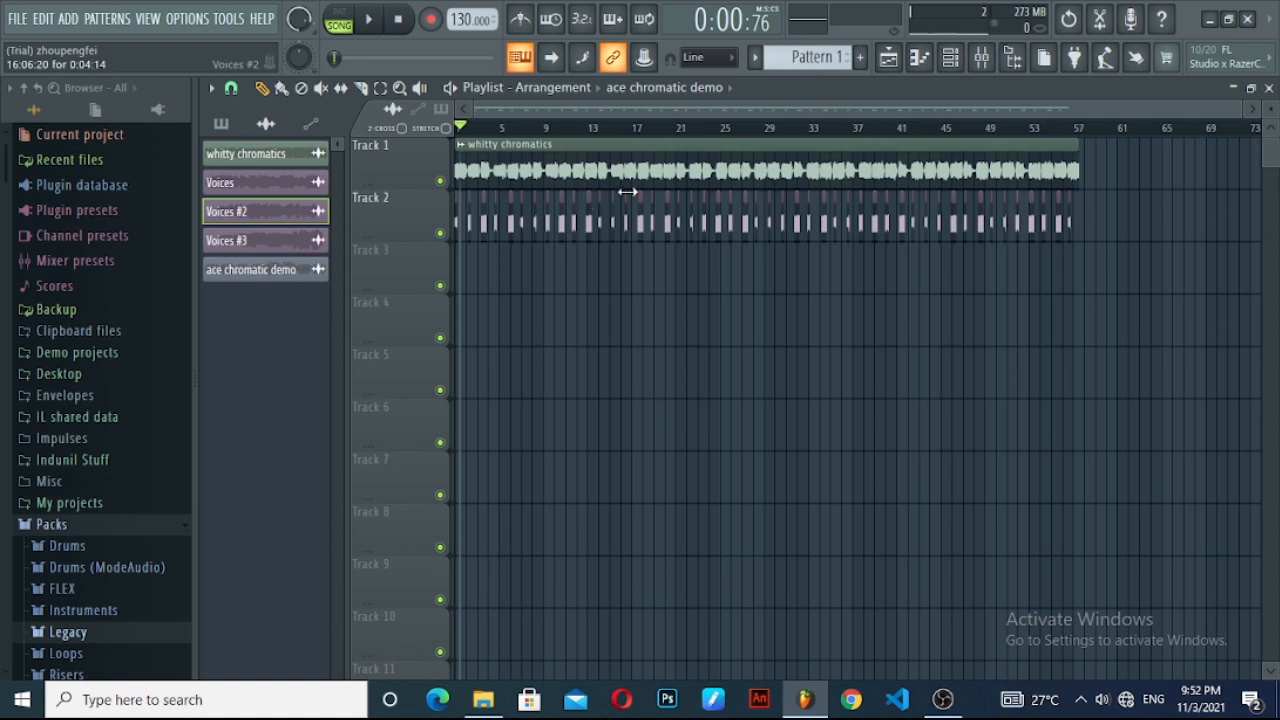
Play the Track 2 slices briefly with Track 1 muted, then stop and return to the start.
click(368, 18)
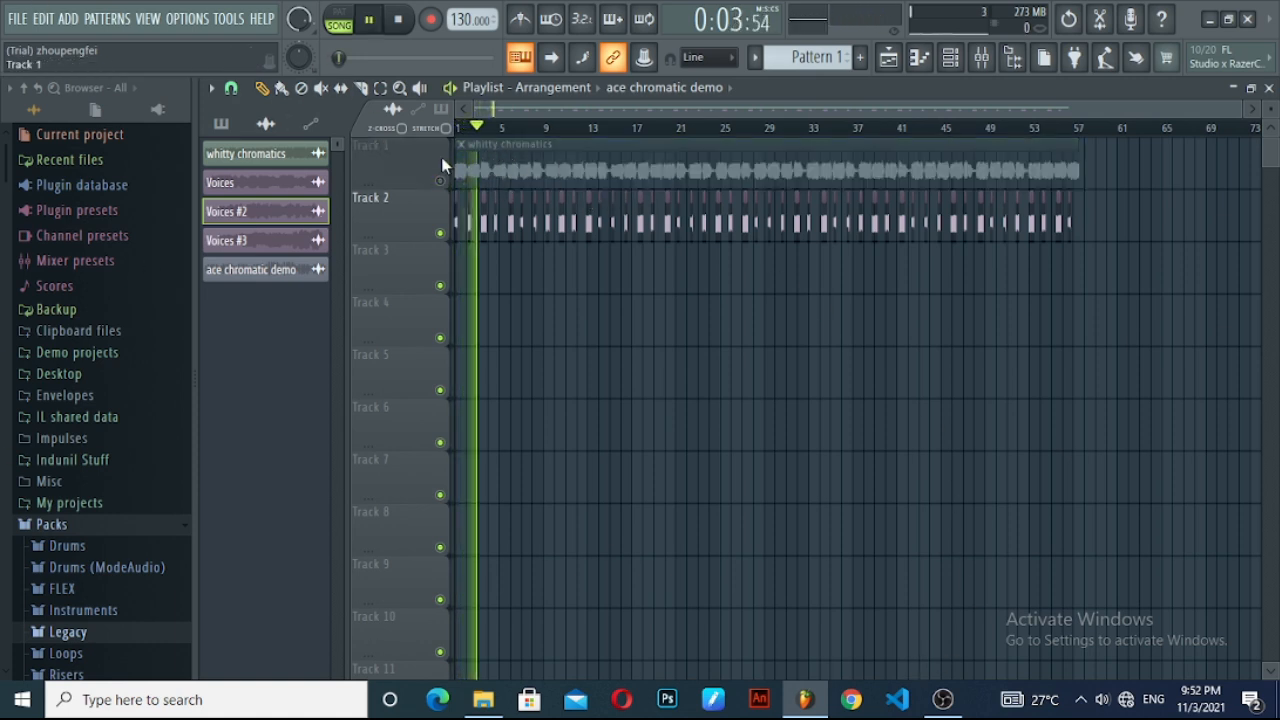
click(400, 20)
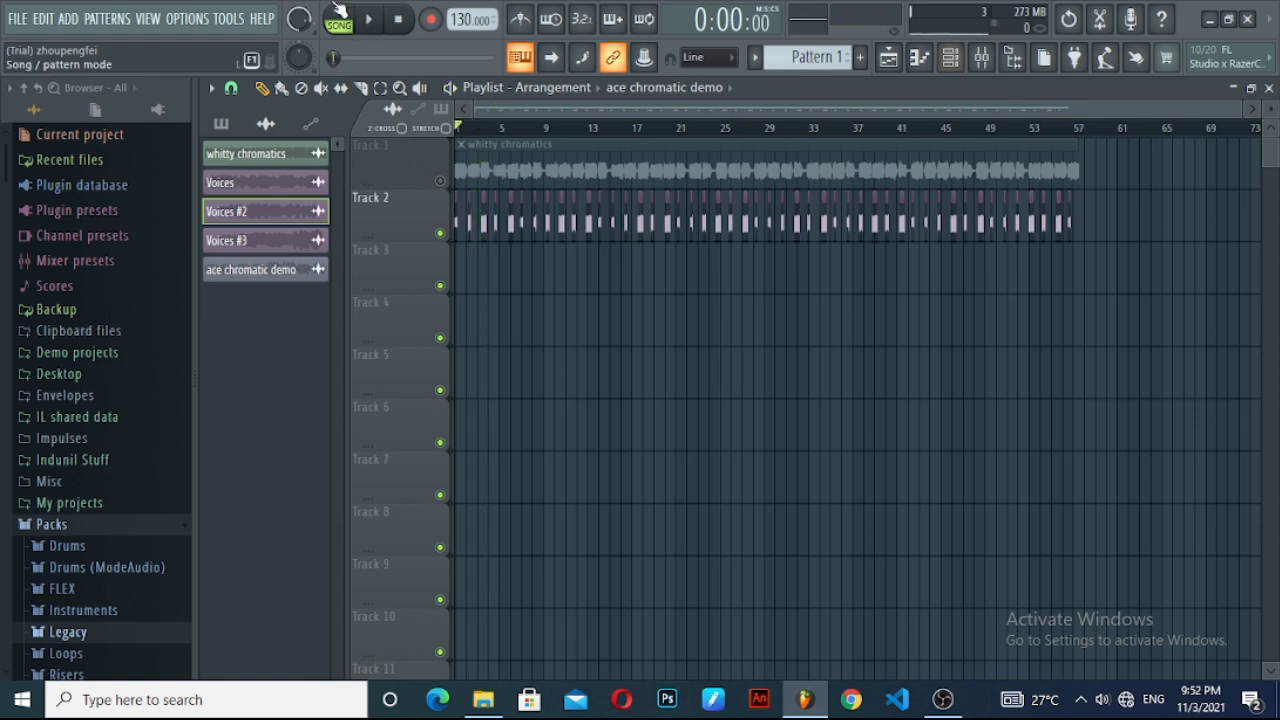
Export the Track 2 chromatics to the Desktop as the MP3 'ace chromatic small'.
click(16, 18)
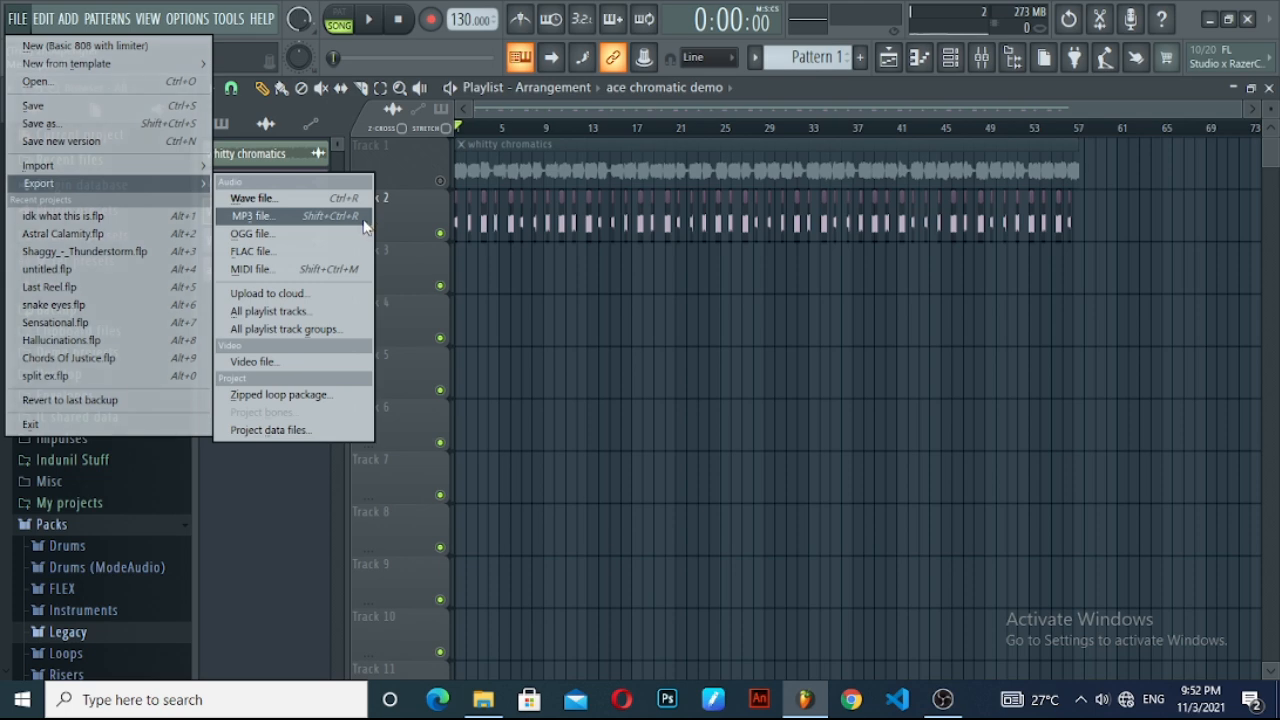
click(252, 216)
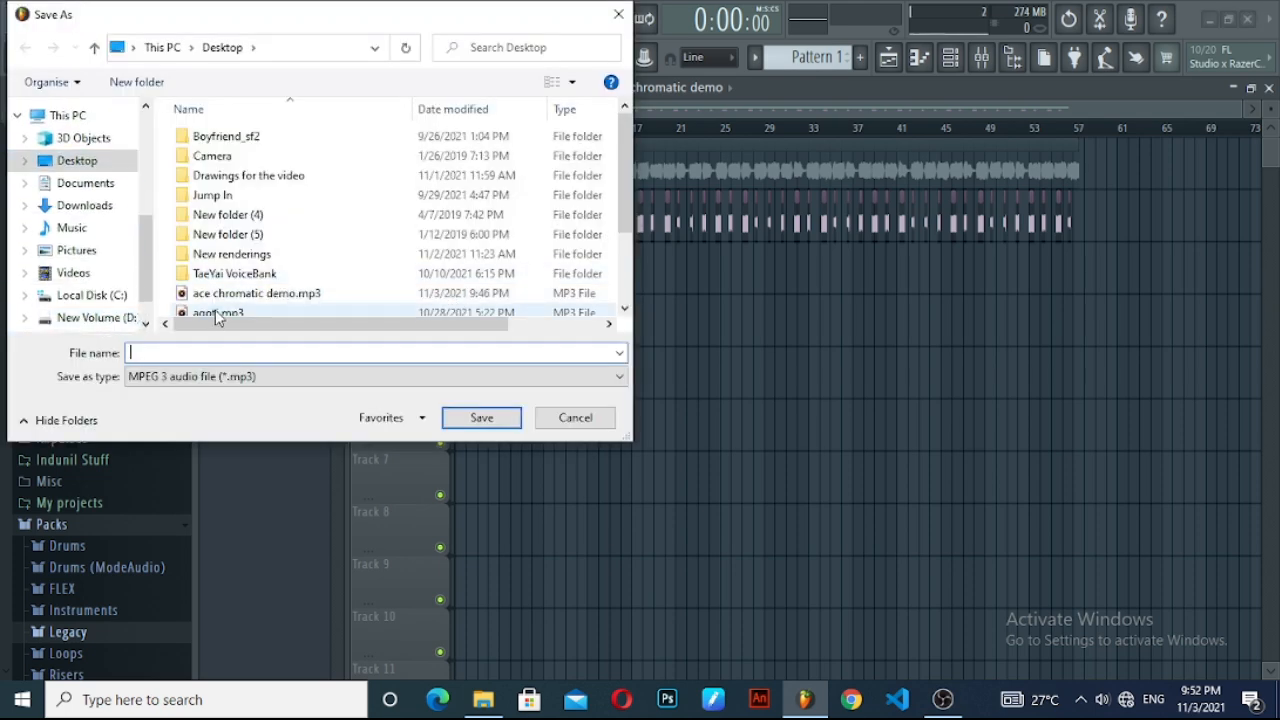
text(ace chromatic small)
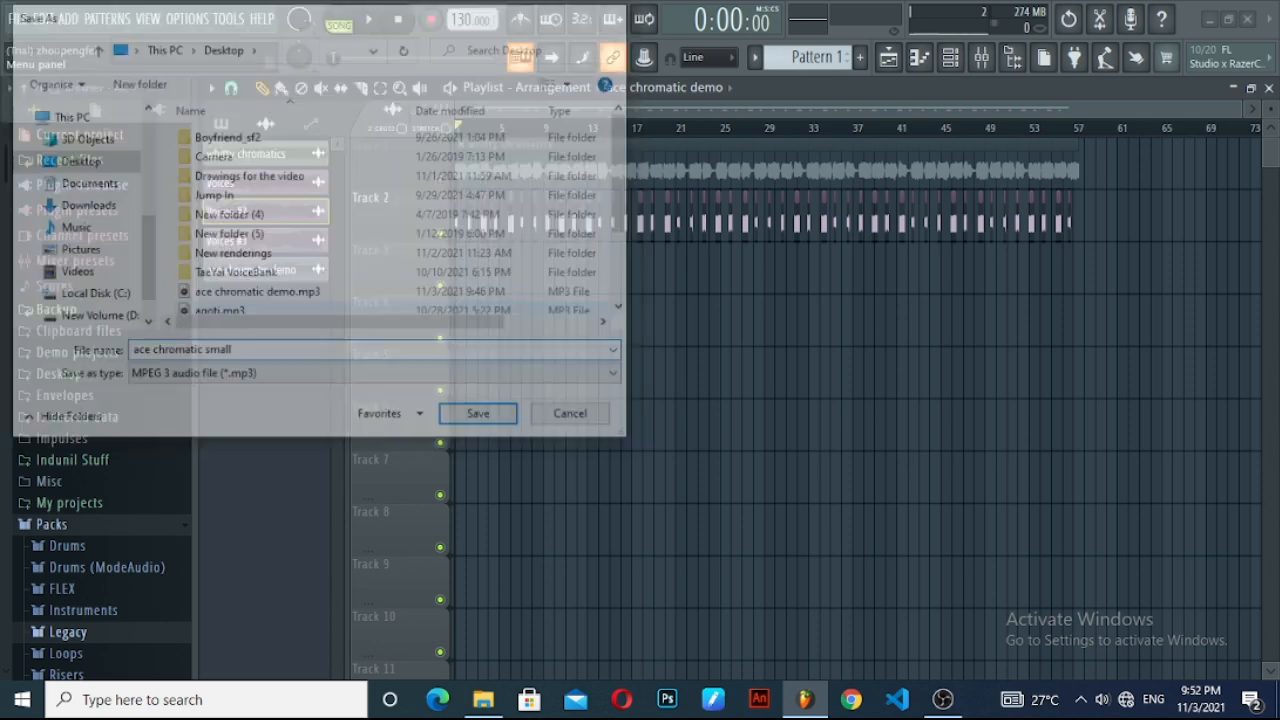
click(476, 412)
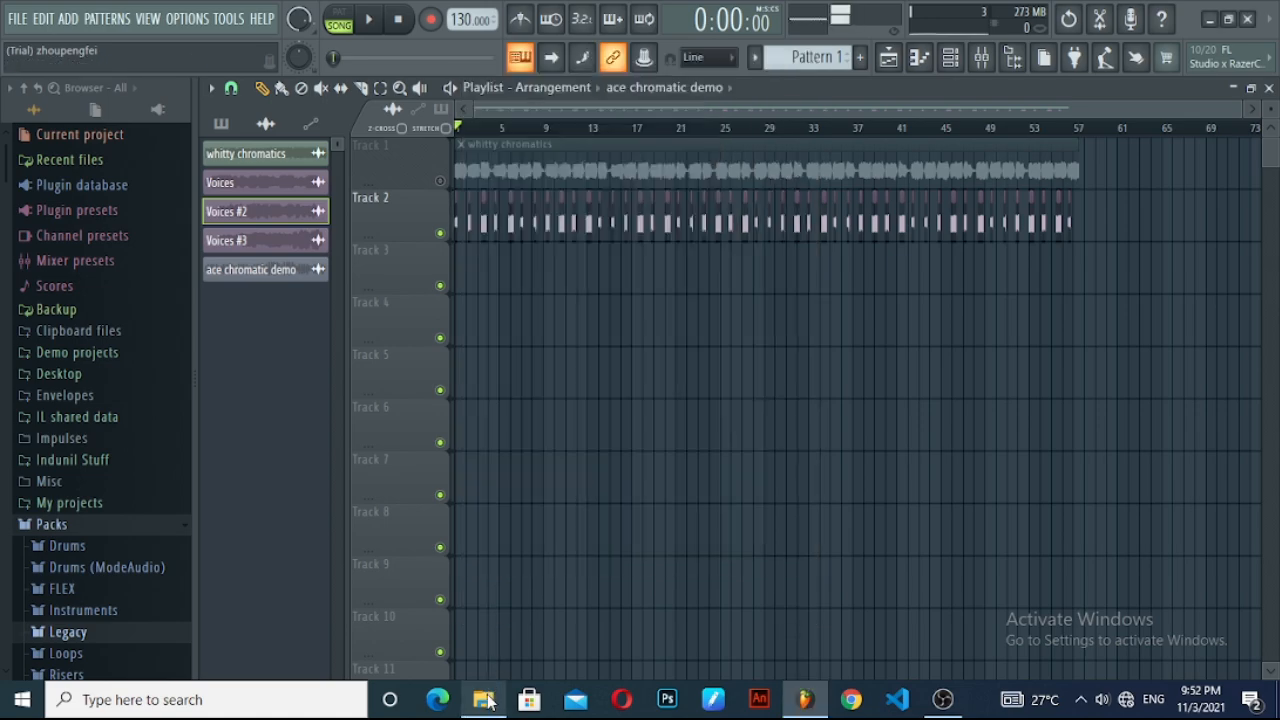
Bring the exported ace chromatic small MP3 onto Track 3 of the playlist.
click(484, 700)
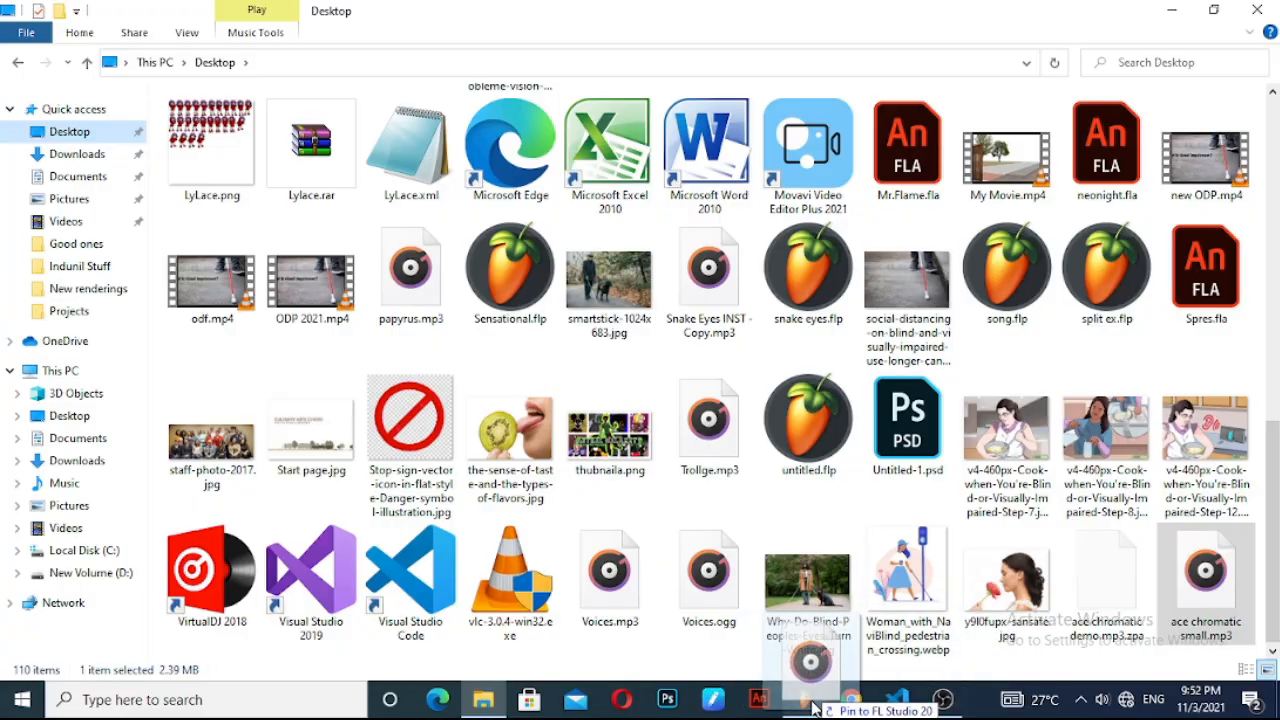
click(804, 700)
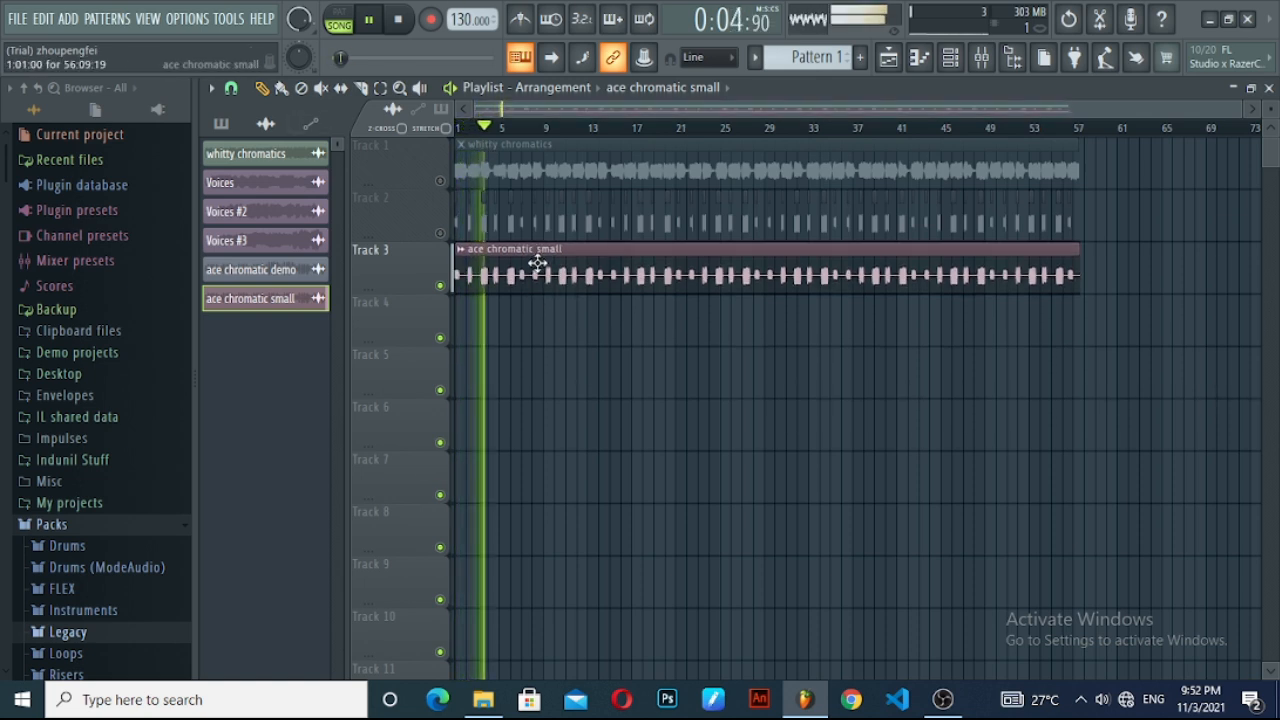
Edit ace chromatic small in NewTone with Snap to grid Off and shift its notes onto rising semitones.
click(400, 20)
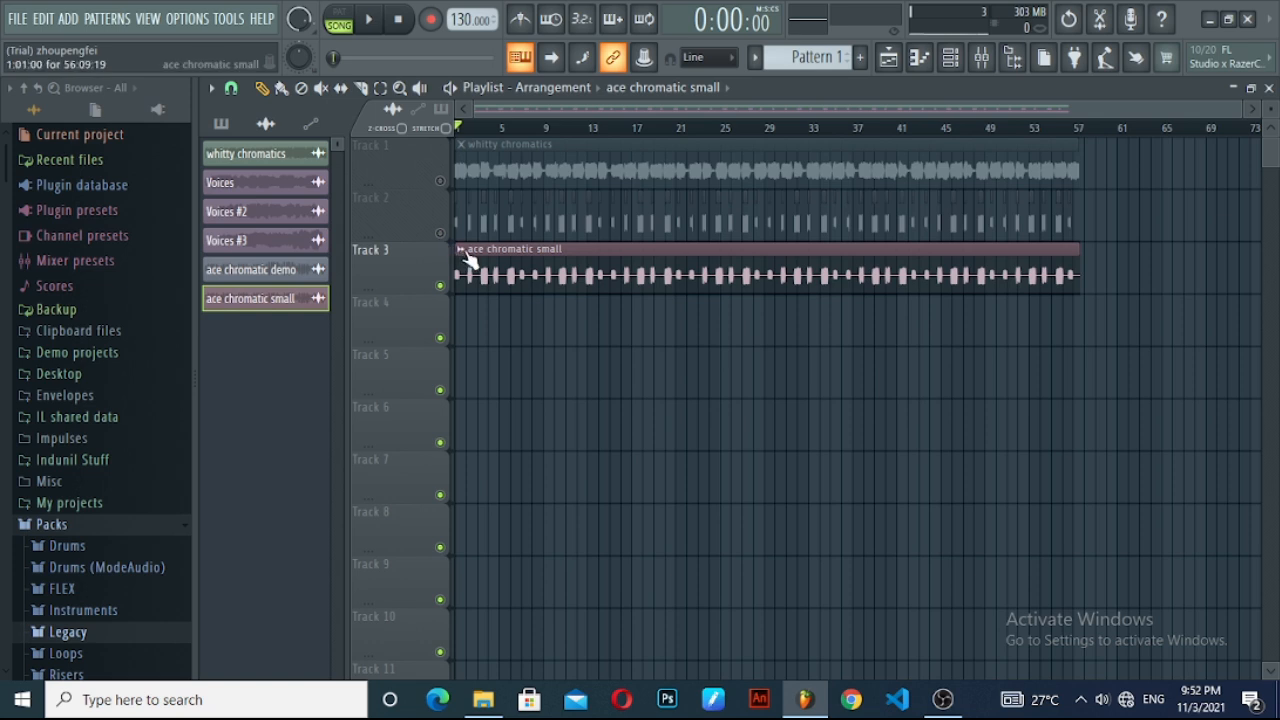
right_click(470, 264)
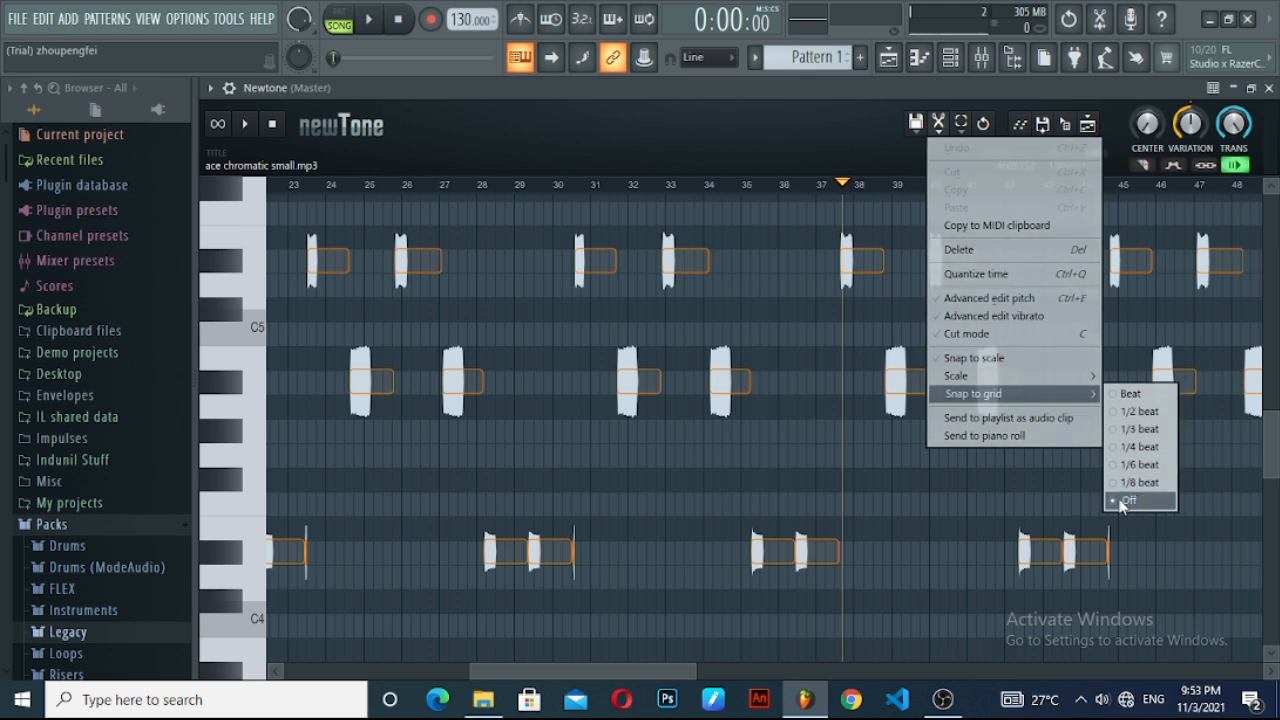
click(1130, 500)
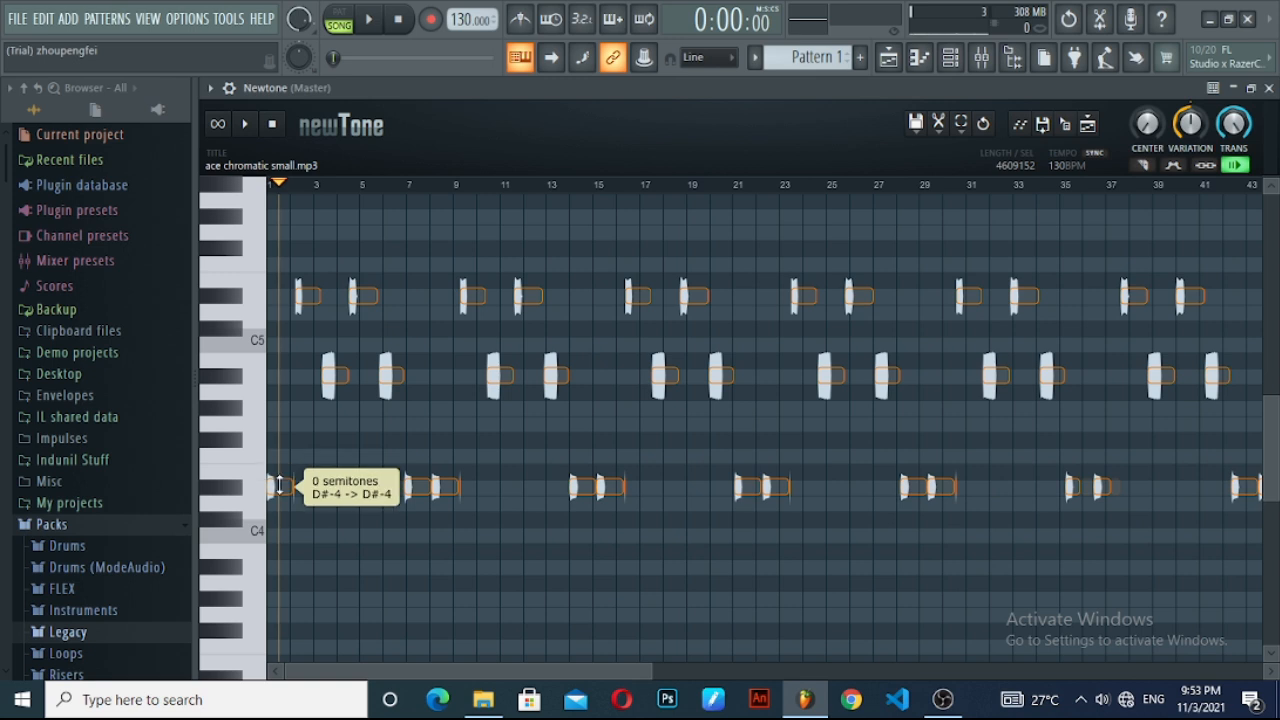
scroll(down, 3)
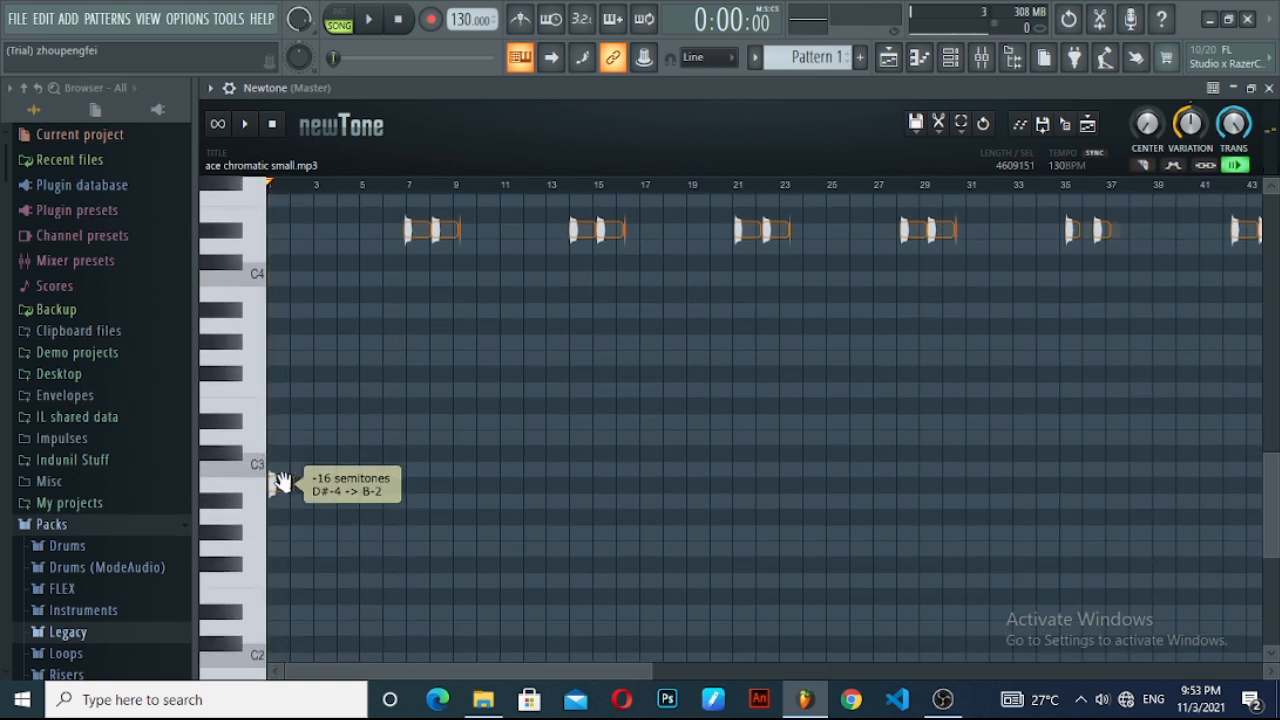
drag(284, 486, 290, 468)
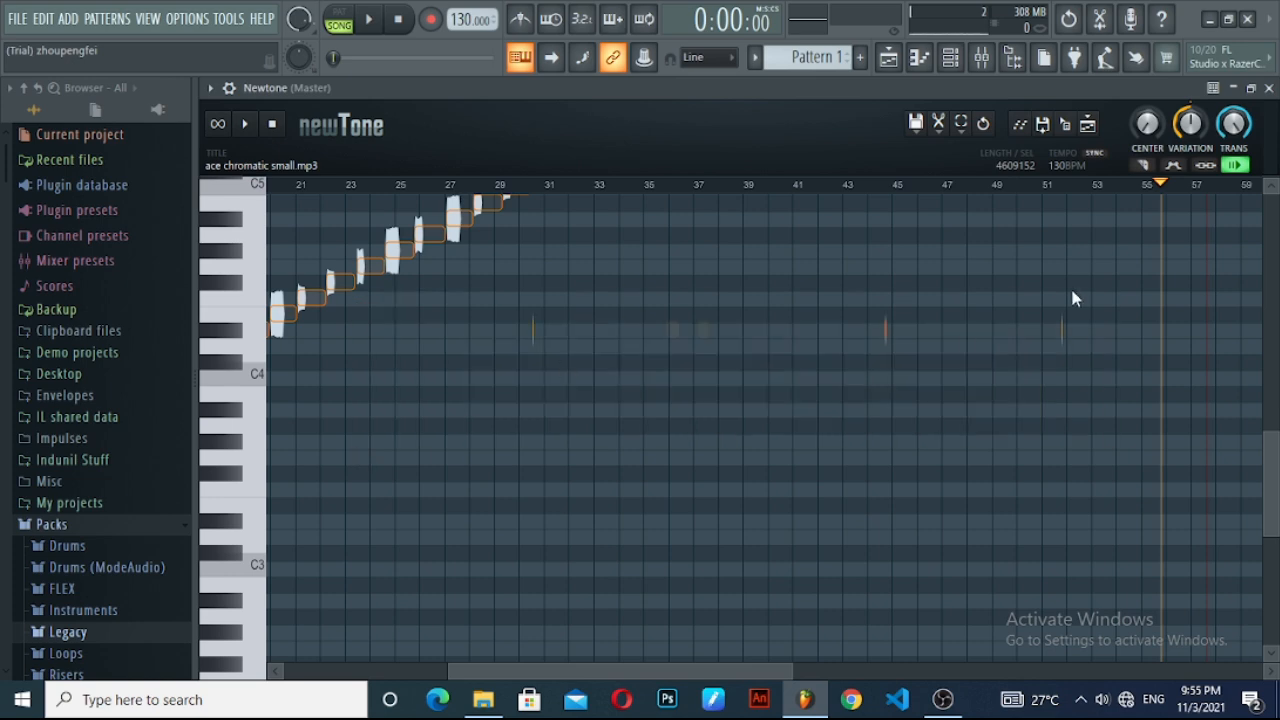
Send the corrected audio to the playlist as ace chromatic small #2, replacing the Track 3 clip, and play it.
click(244, 124)
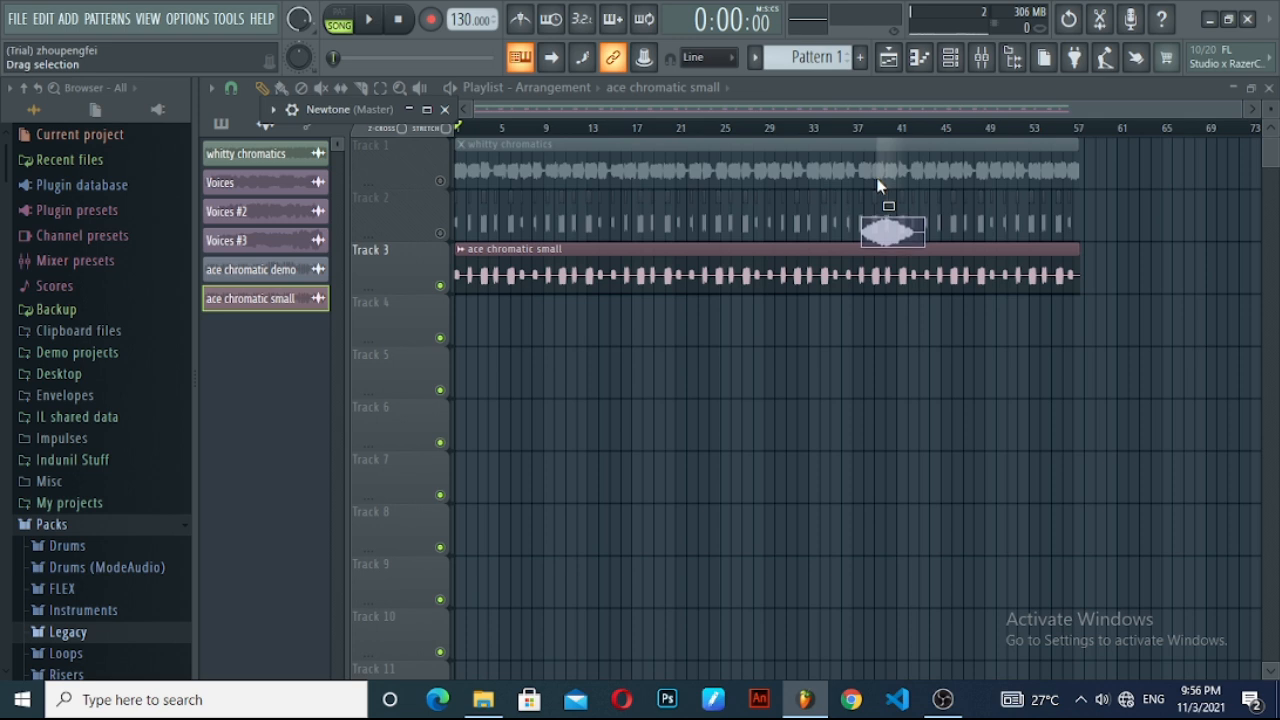
drag(892, 232, 856, 380)
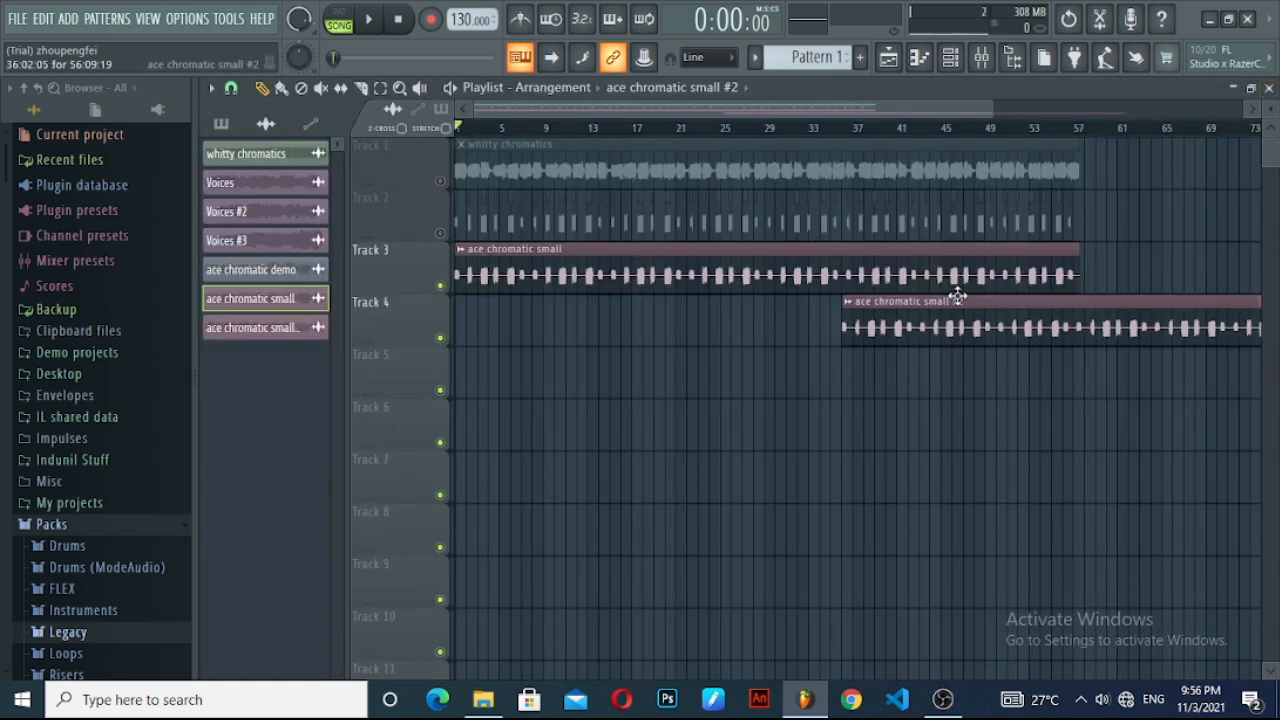
click(262, 88)
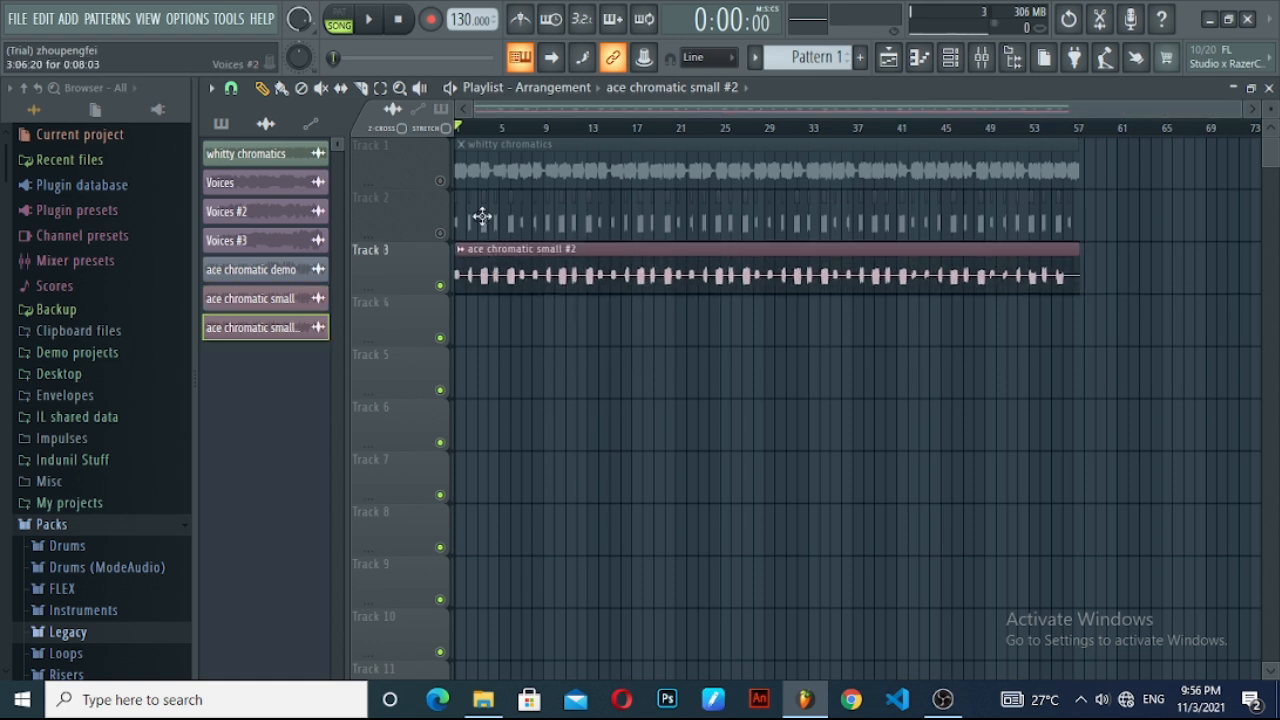
click(368, 18)
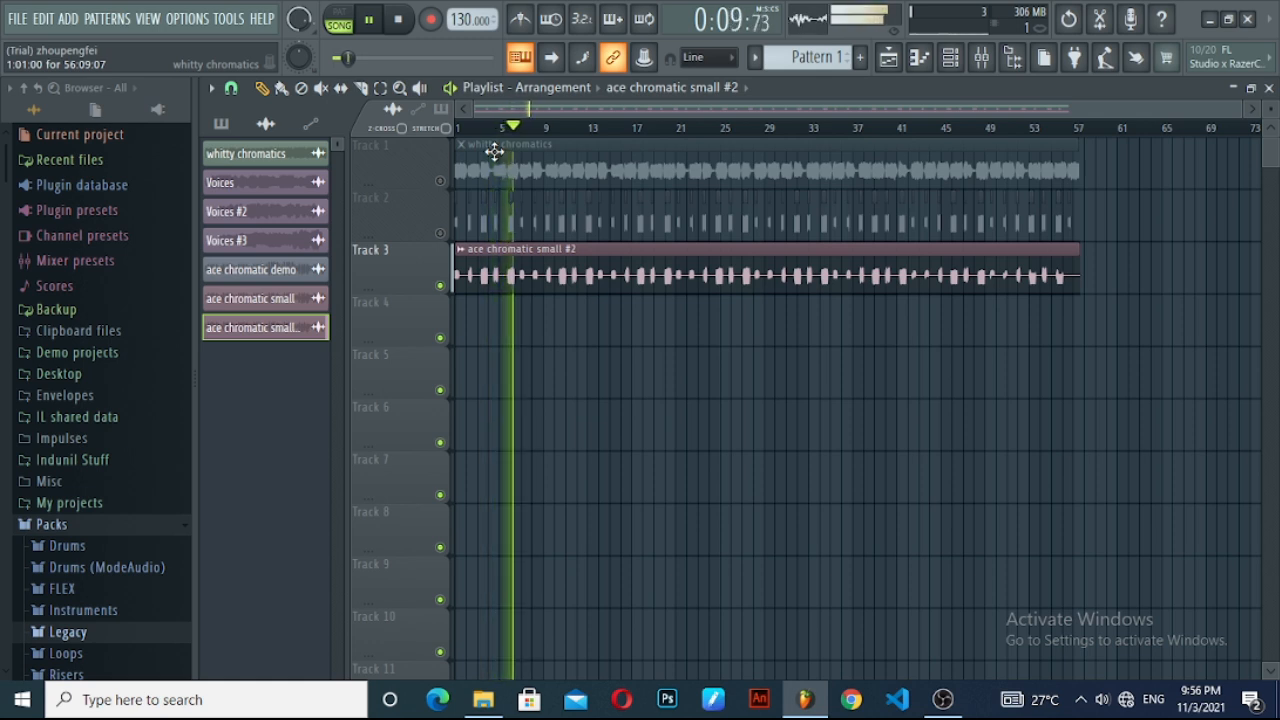
Render the arrangement to the Desktop as the WAV file 'Ace Chromatic'.
click(16, 18)
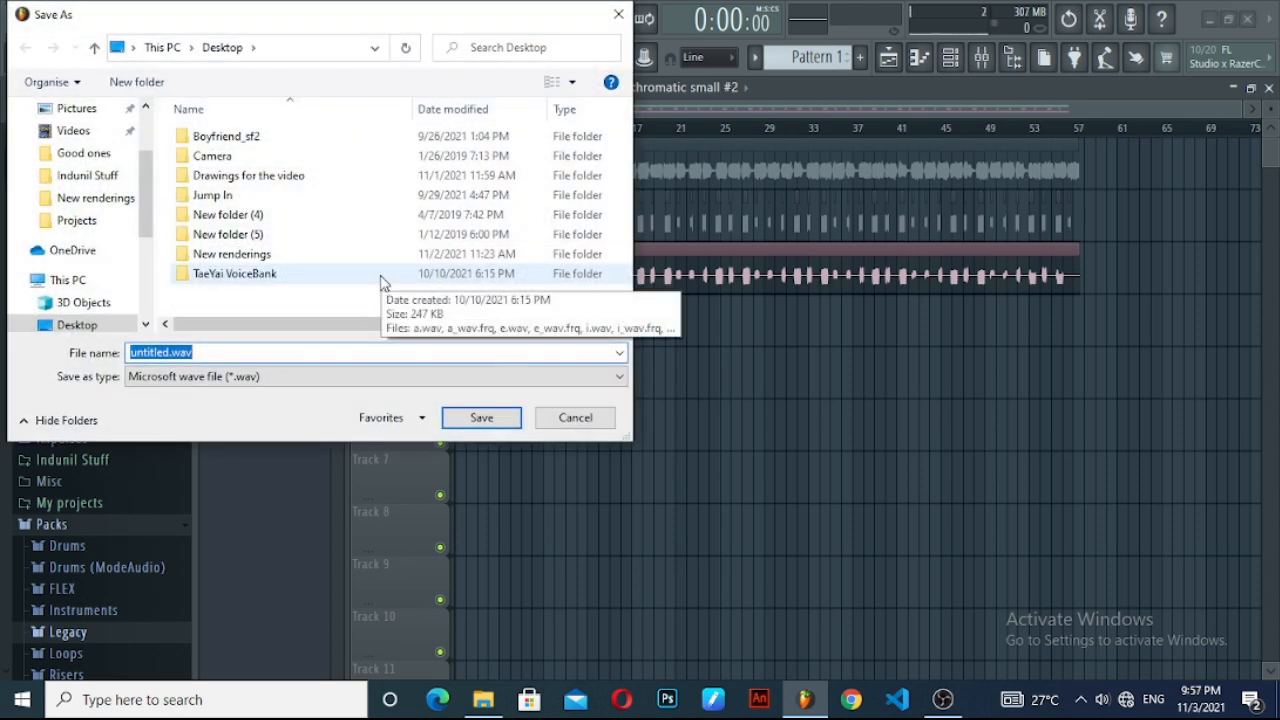
text(Ace)
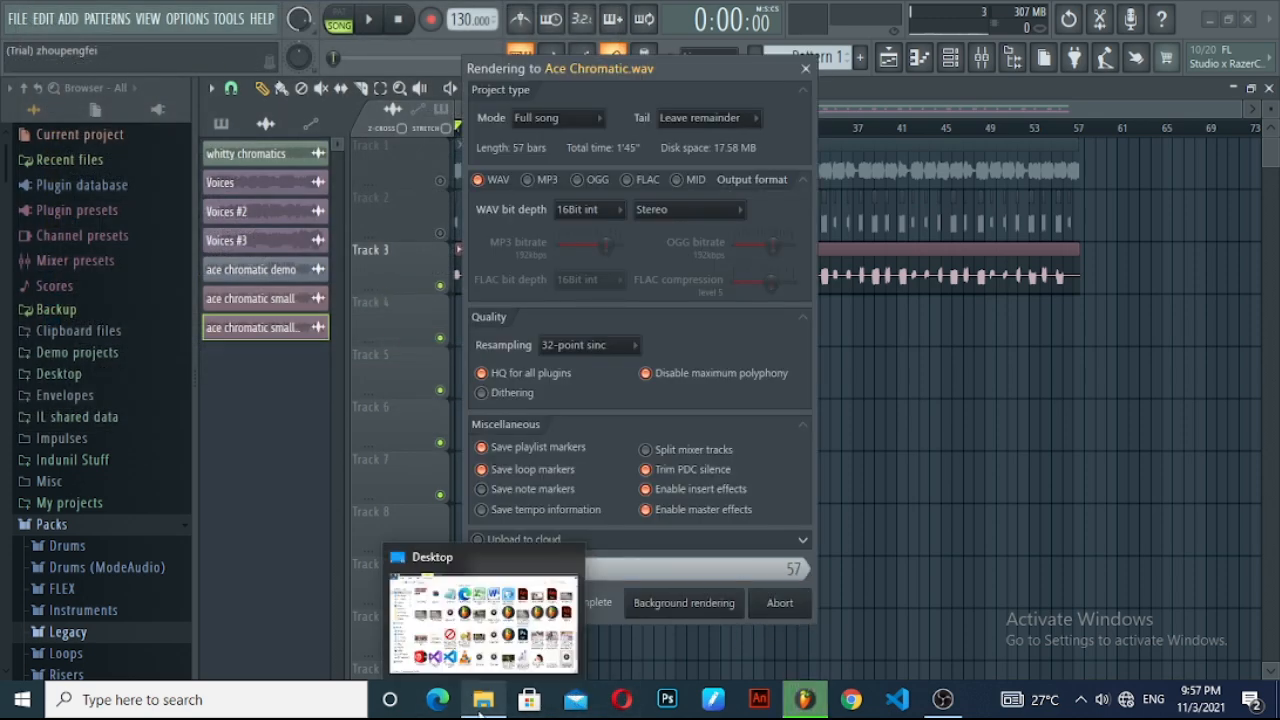
click(484, 616)
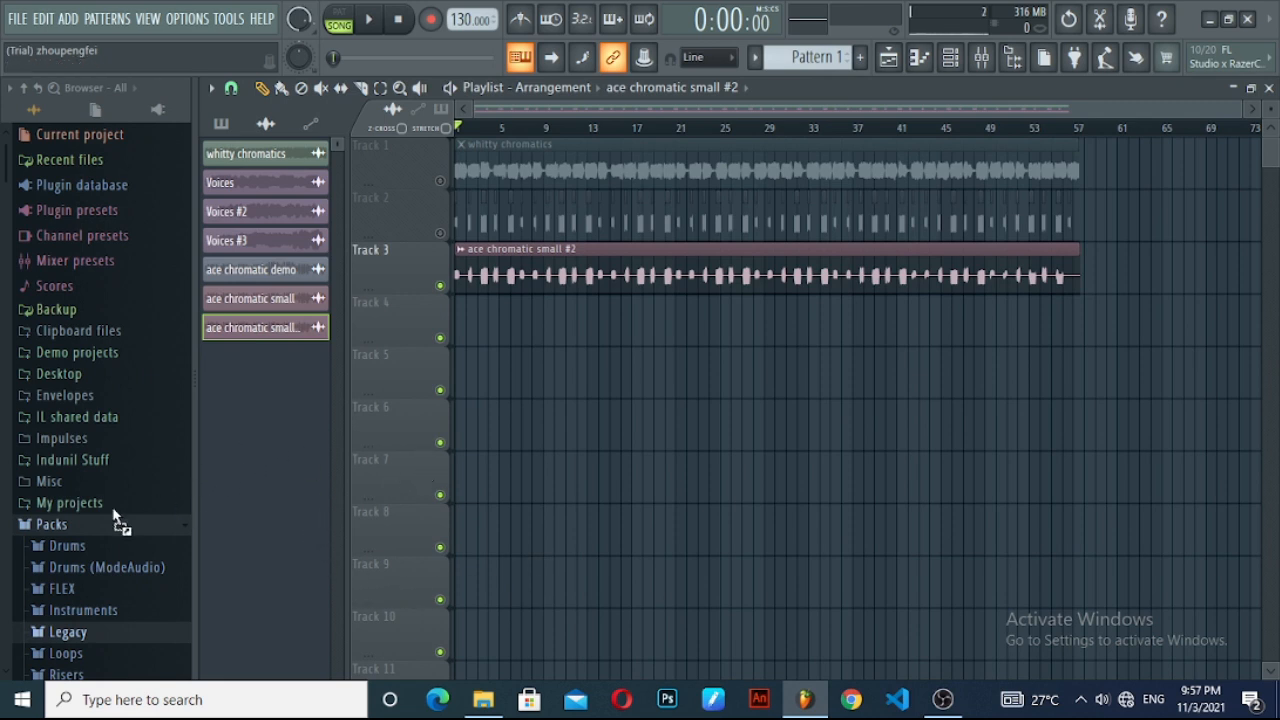
mouse_move(76, 510)
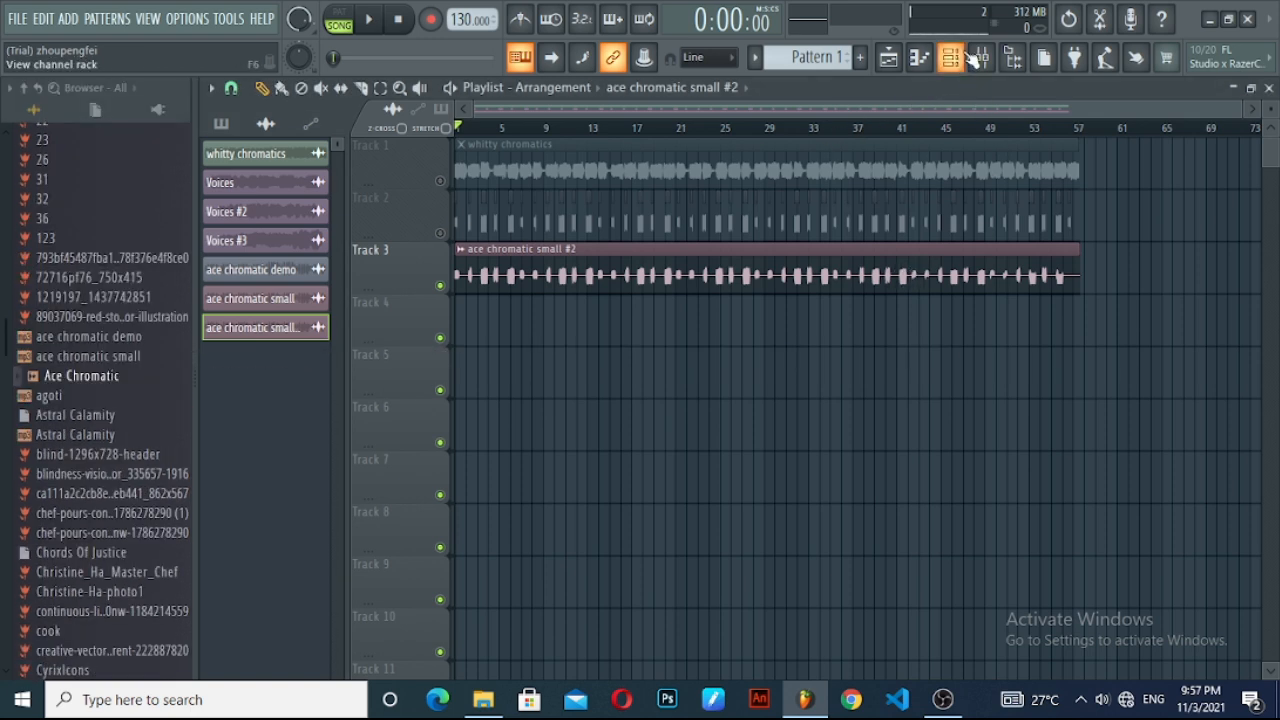
Show the Channel Rack and its Add channel list of instruments.
click(950, 56)
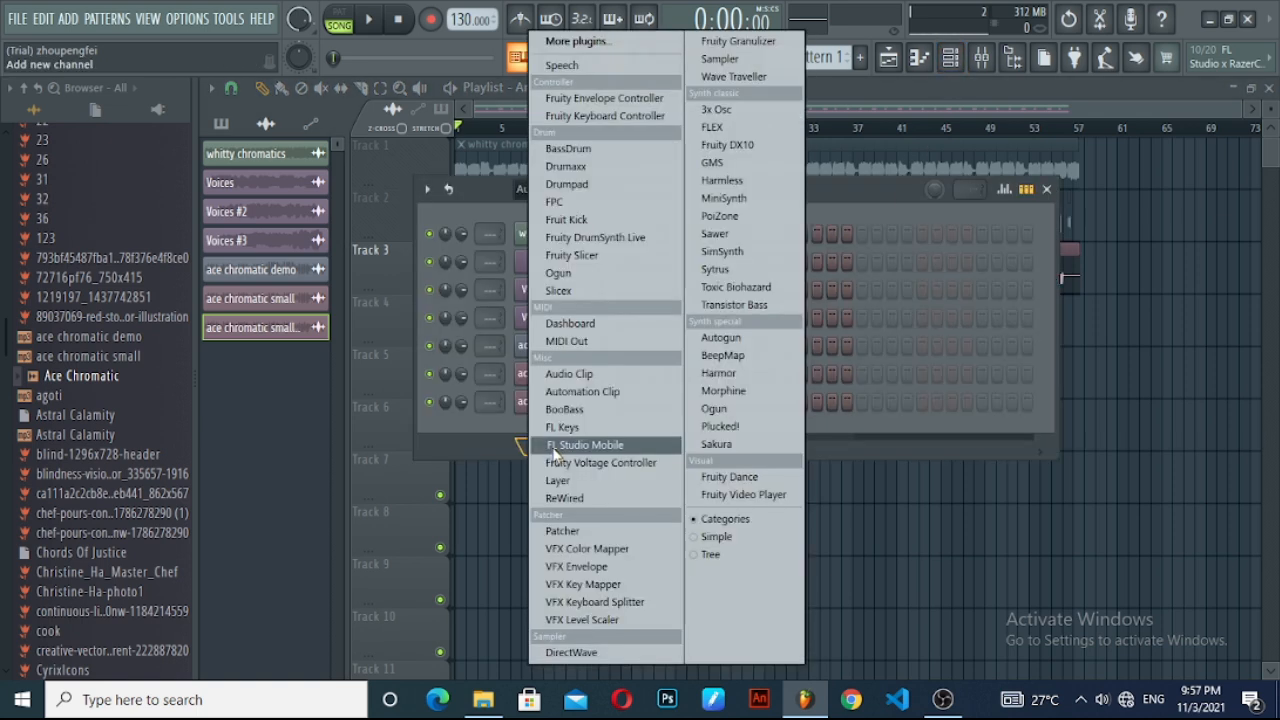
mouse_move(600, 256)
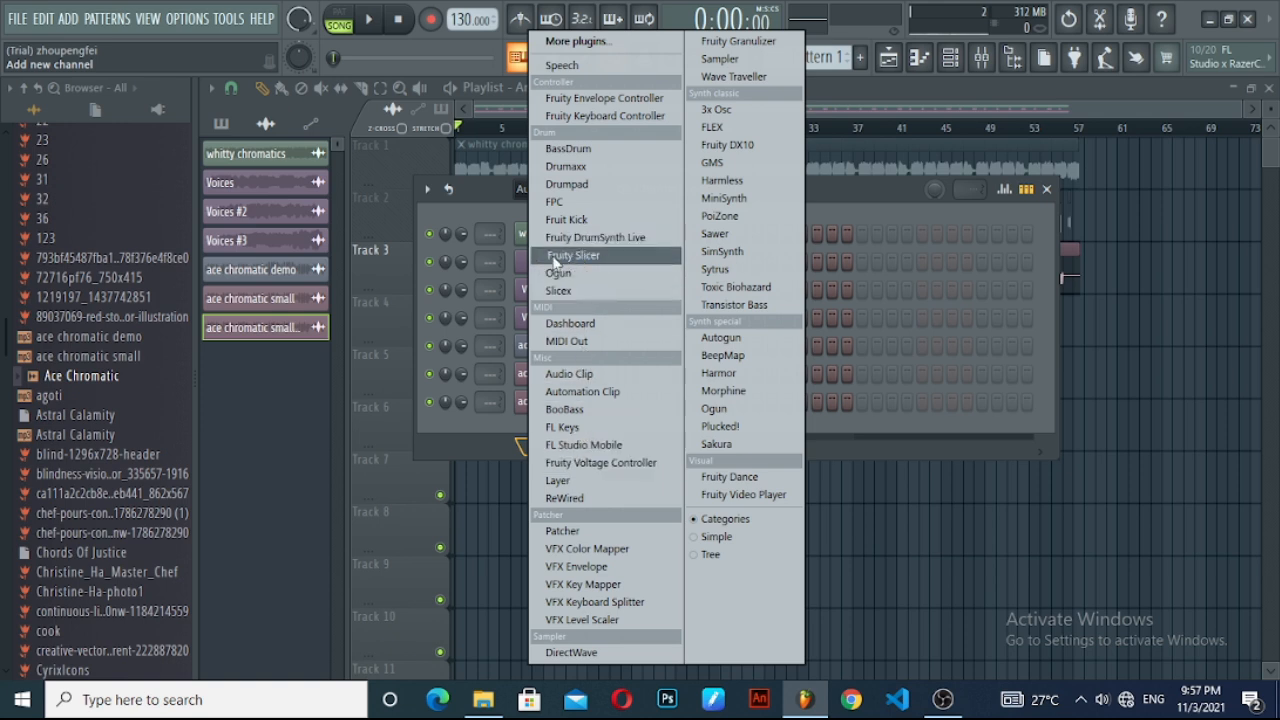
Add a Fruity Slicer channel loaded with Ace Chromatic.wav auto-chopped into slices.
click(572, 256)
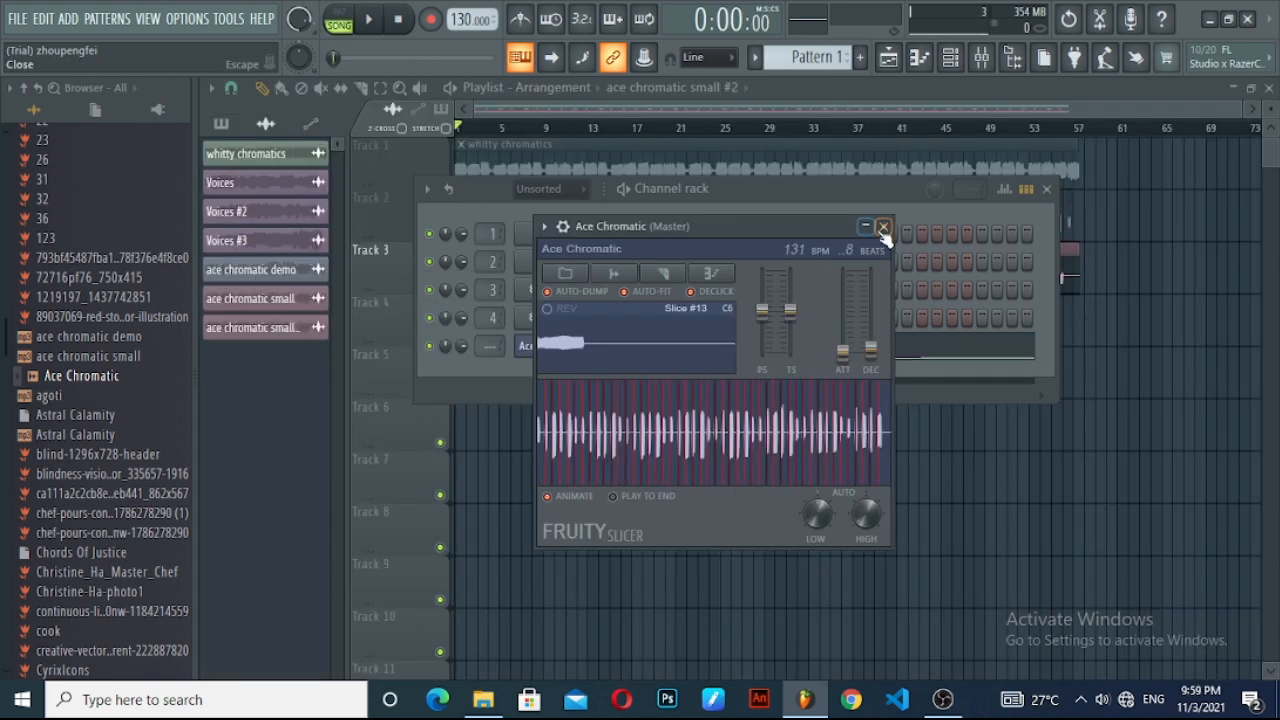
click(884, 226)
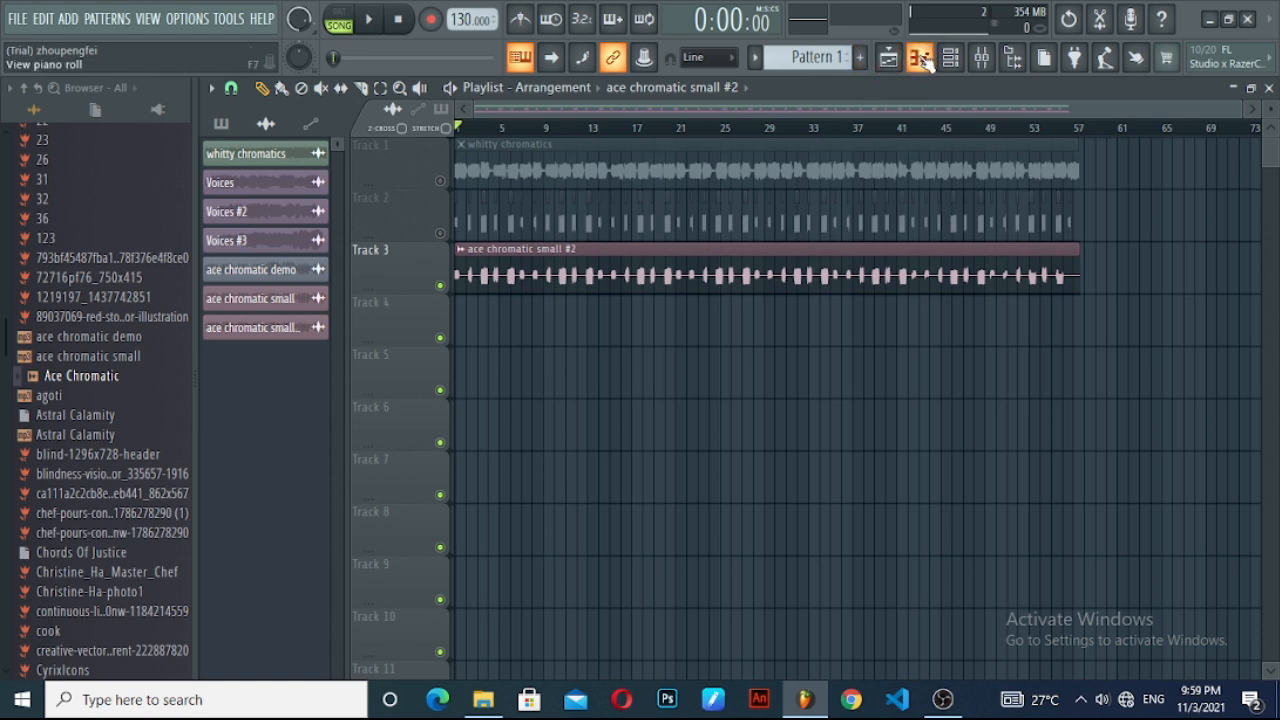
Import the slice MIDI into the slicer channel's piano roll via the Import MIDI data dialog.
click(918, 56)
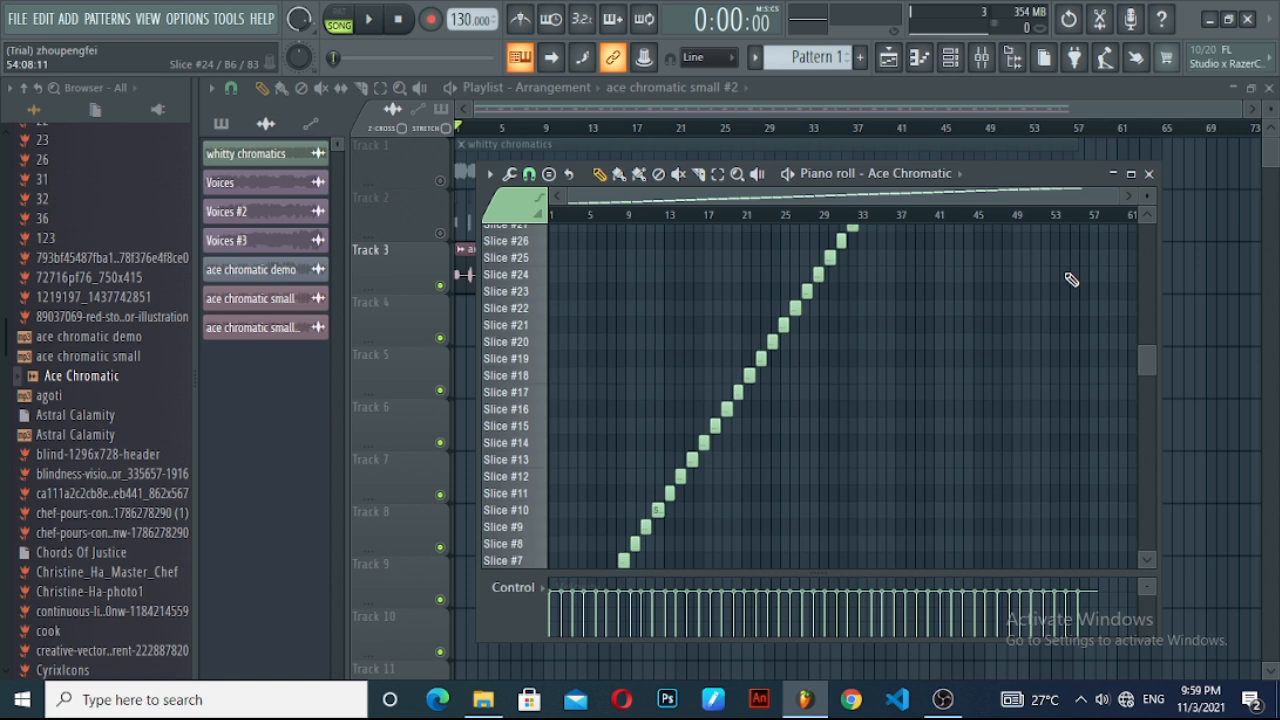
scroll(down, 3)
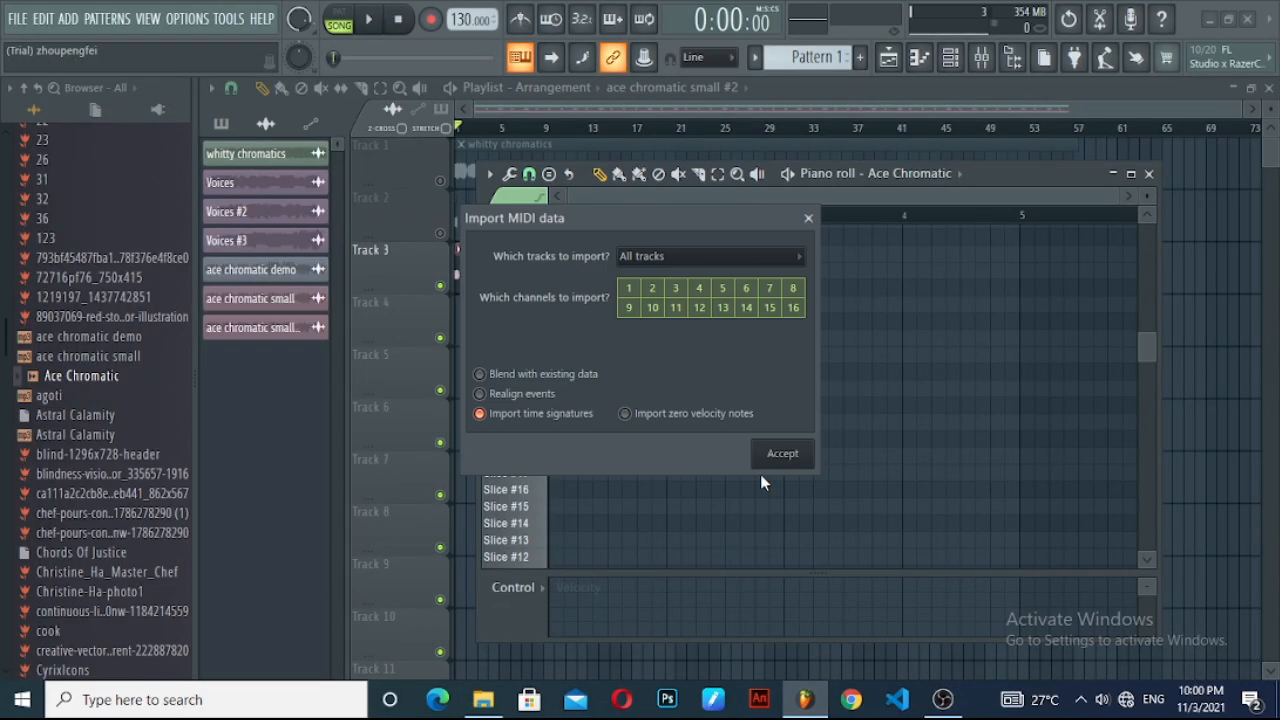
click(782, 452)
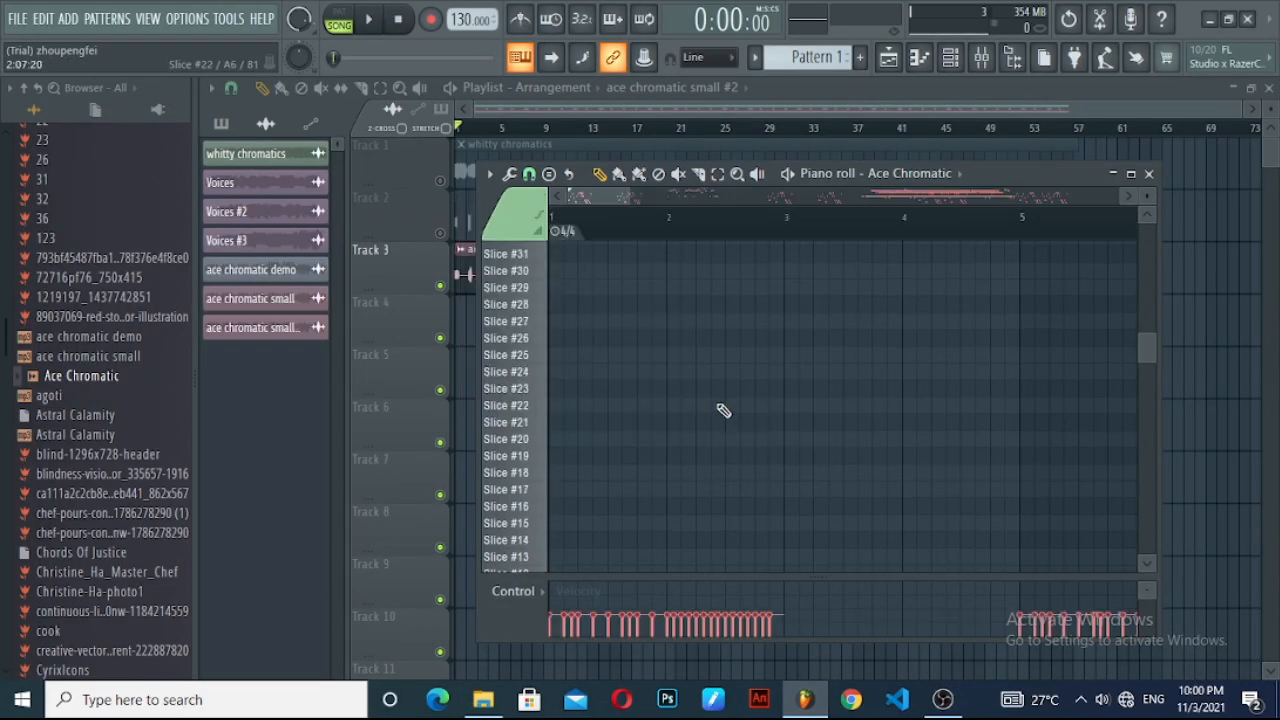